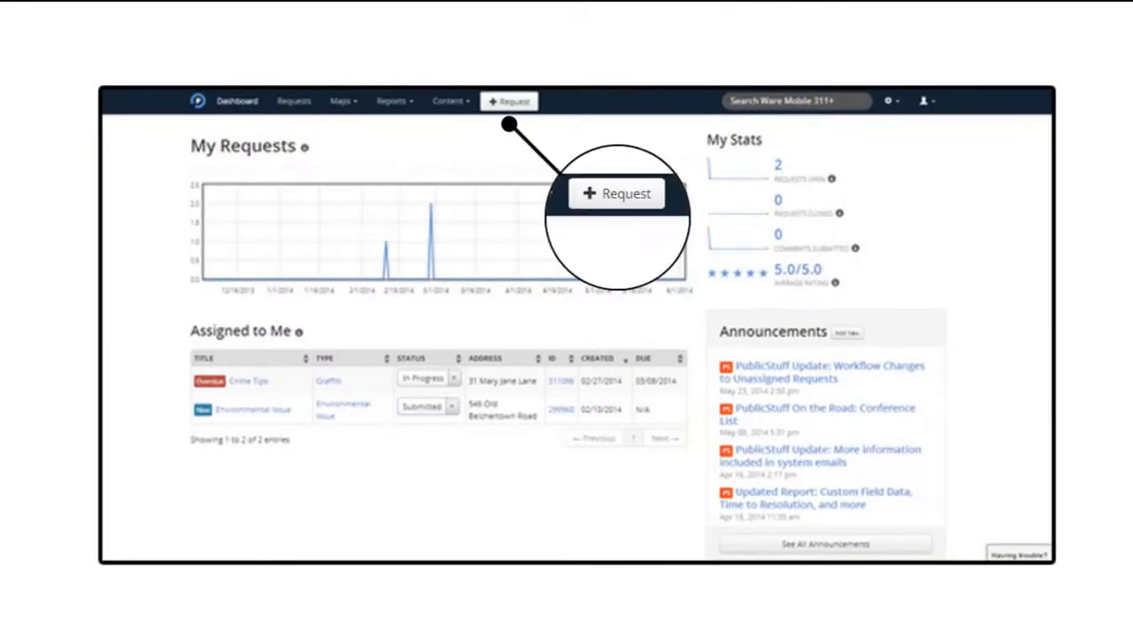
- Start a new service request and choose the abandoned vehicle request type
click(508, 100)
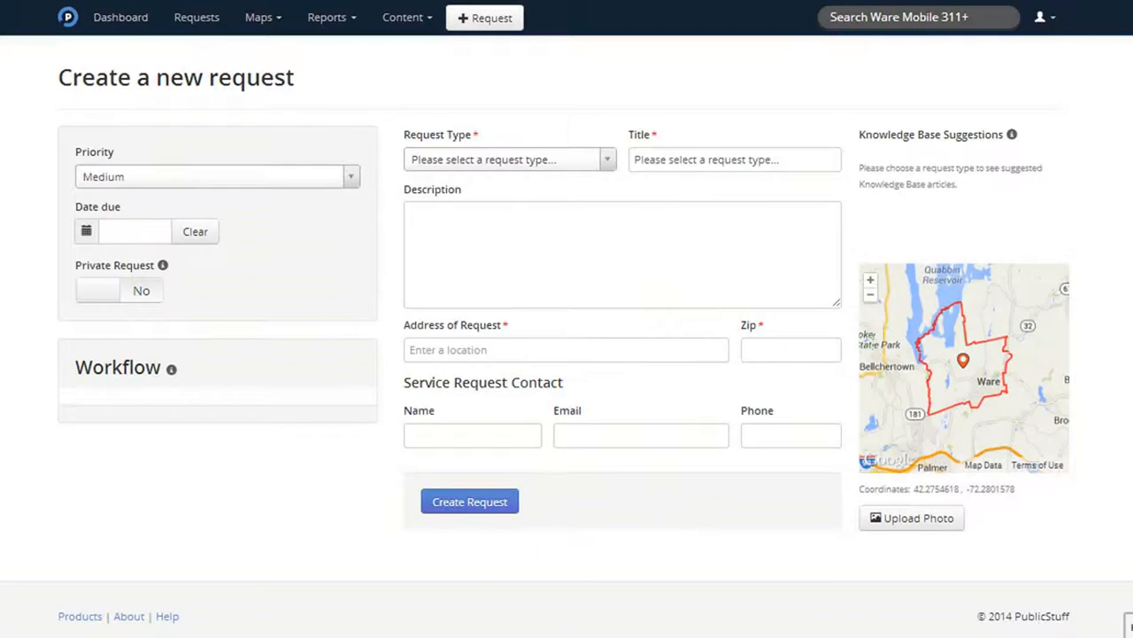
click(510, 159)
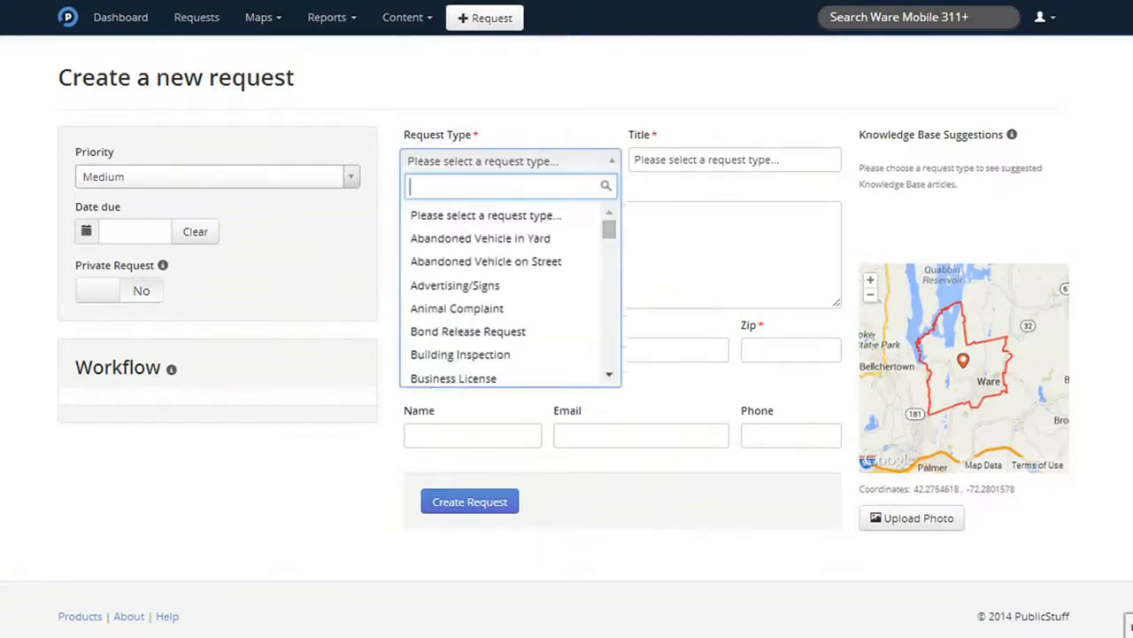
click(486, 260)
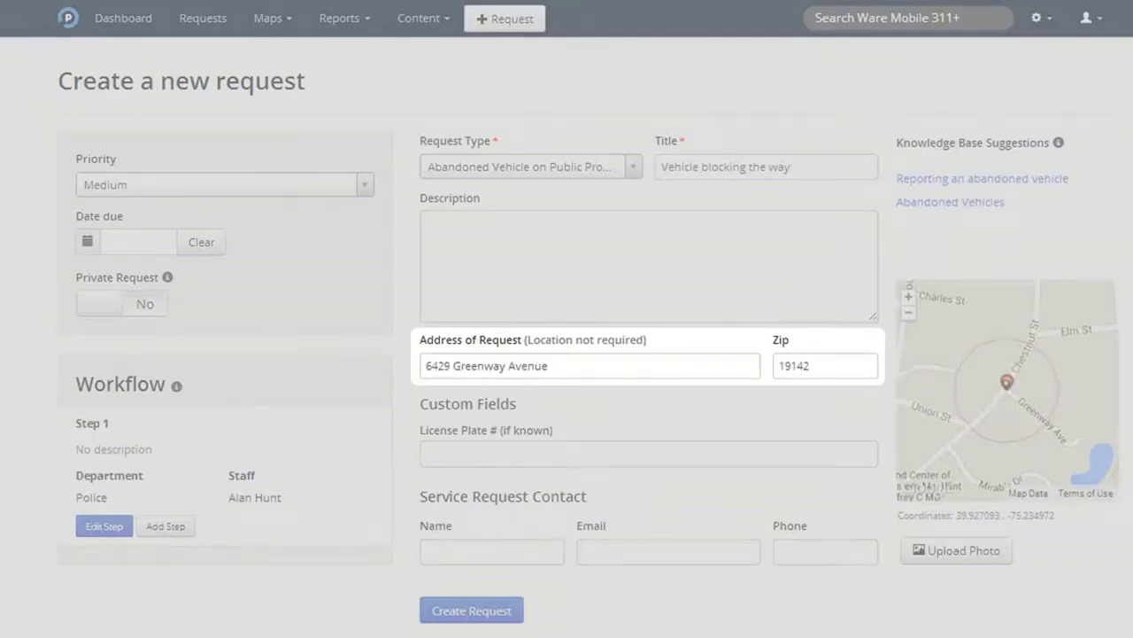
- Enter the red sedan blocking-sidewalk description, plate ABCD 123, and caller name Janet
click(471, 610)
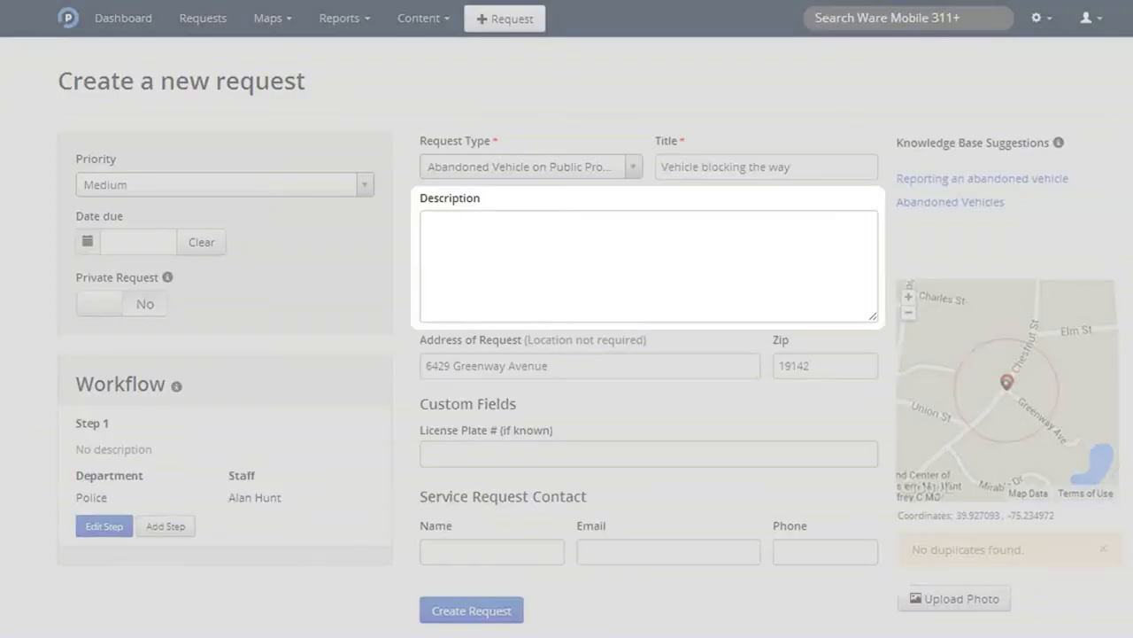
text(Caller states red sedan is blocking the sidewalk and posing inconveniences to neighbors. Caller says the vehicle has been there since Wednesday.)
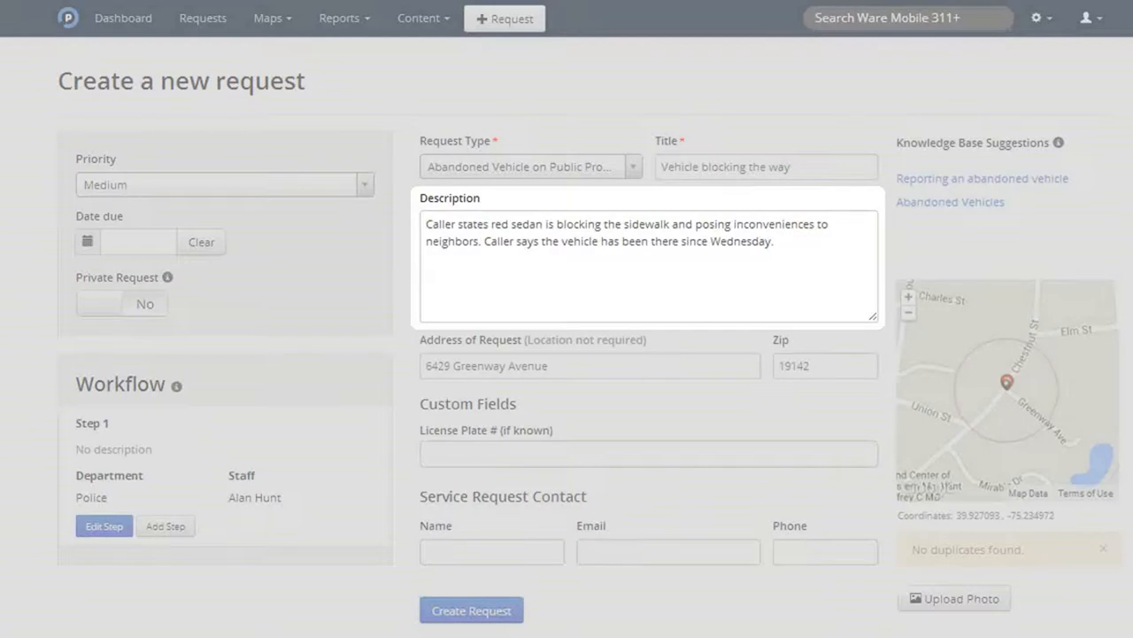
text(ABCD 123)
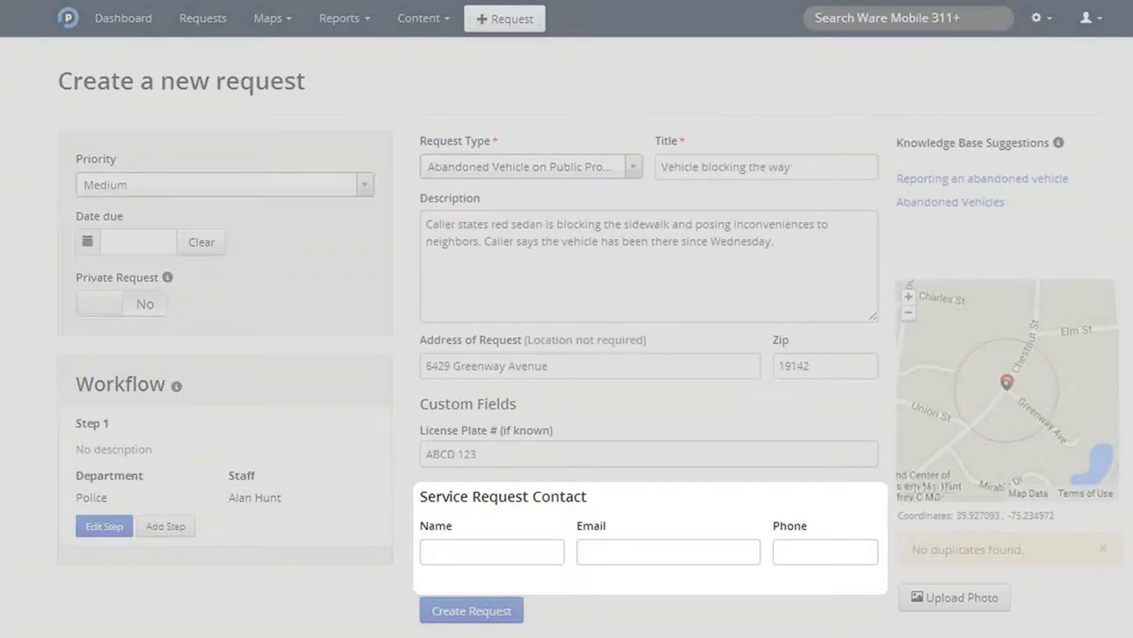
text(Janet)
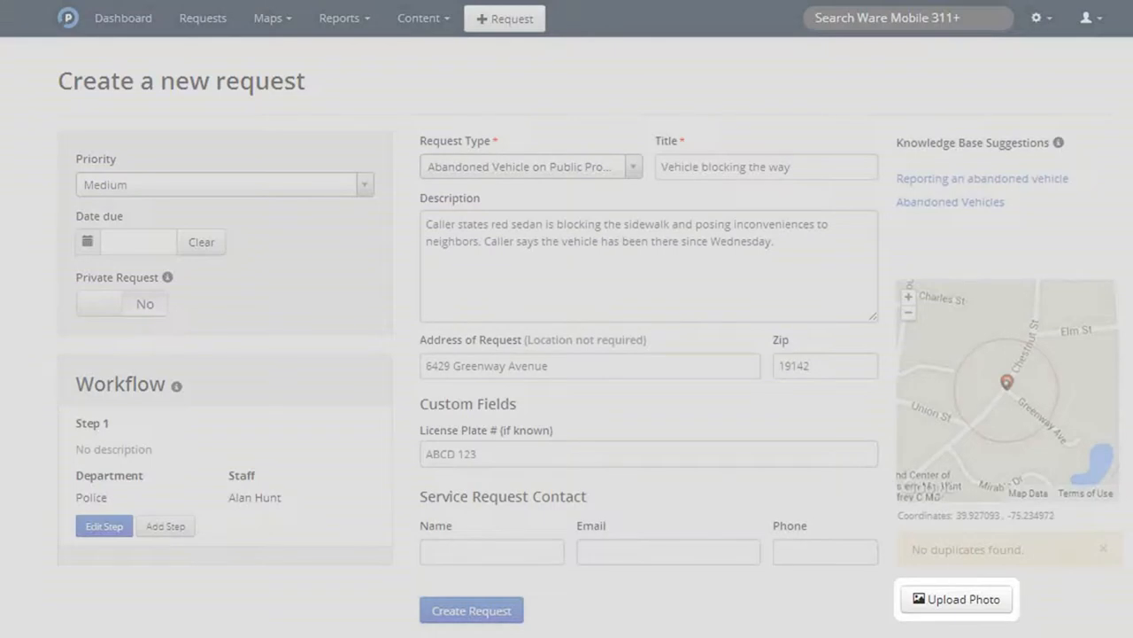
click(222, 184)
text(555-555-5555)
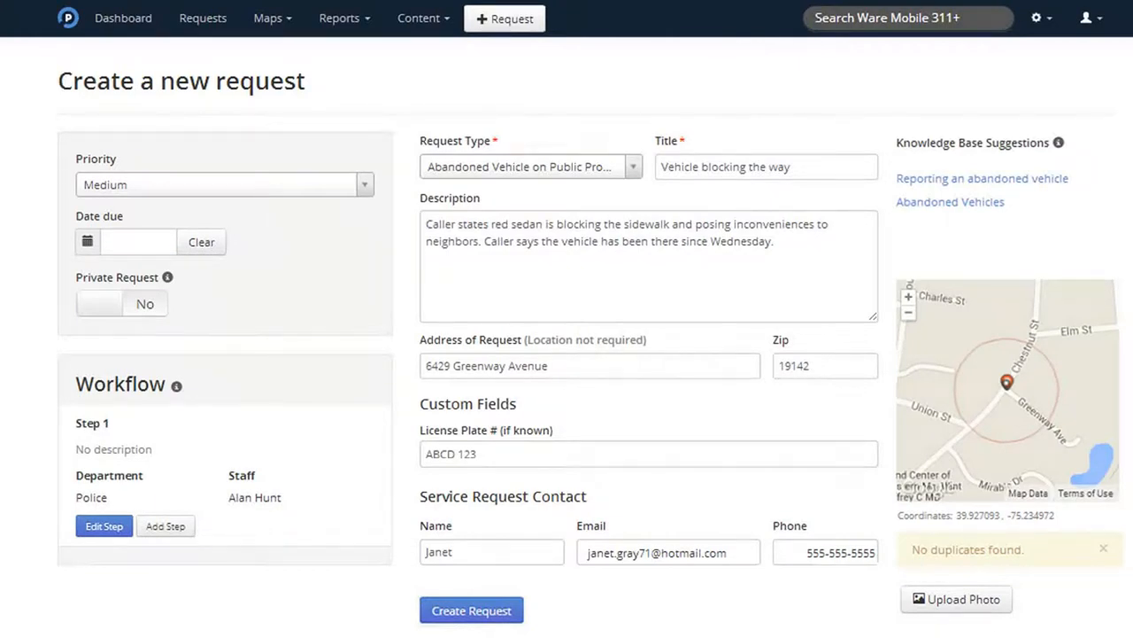
- Set Private Request to Yes and create the abandoned vehicle request
click(100, 303)
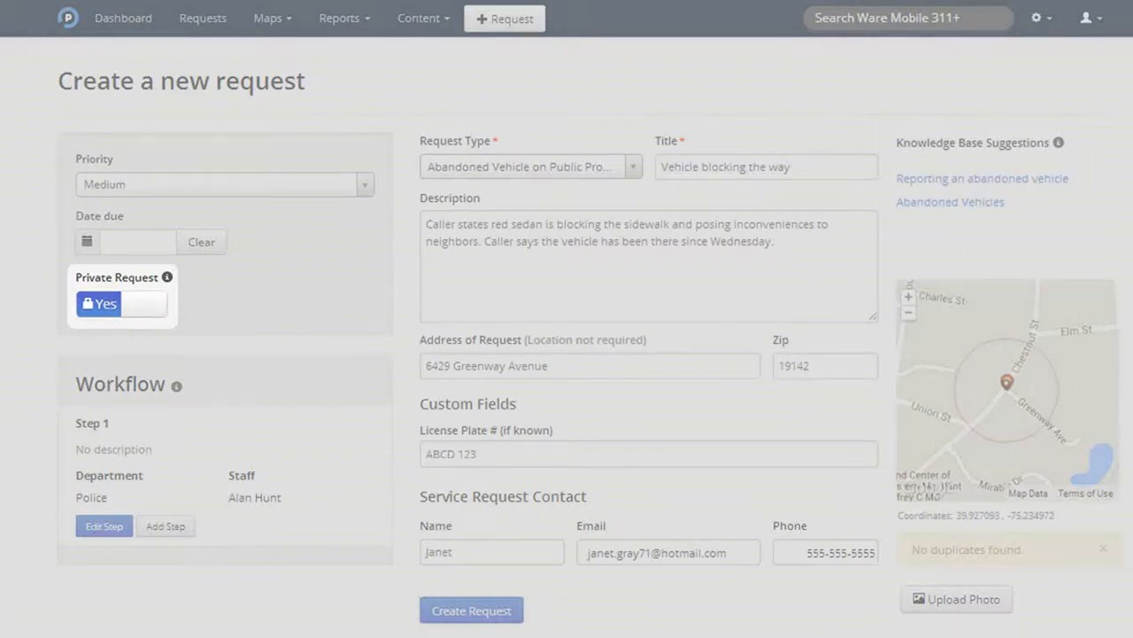
click(122, 303)
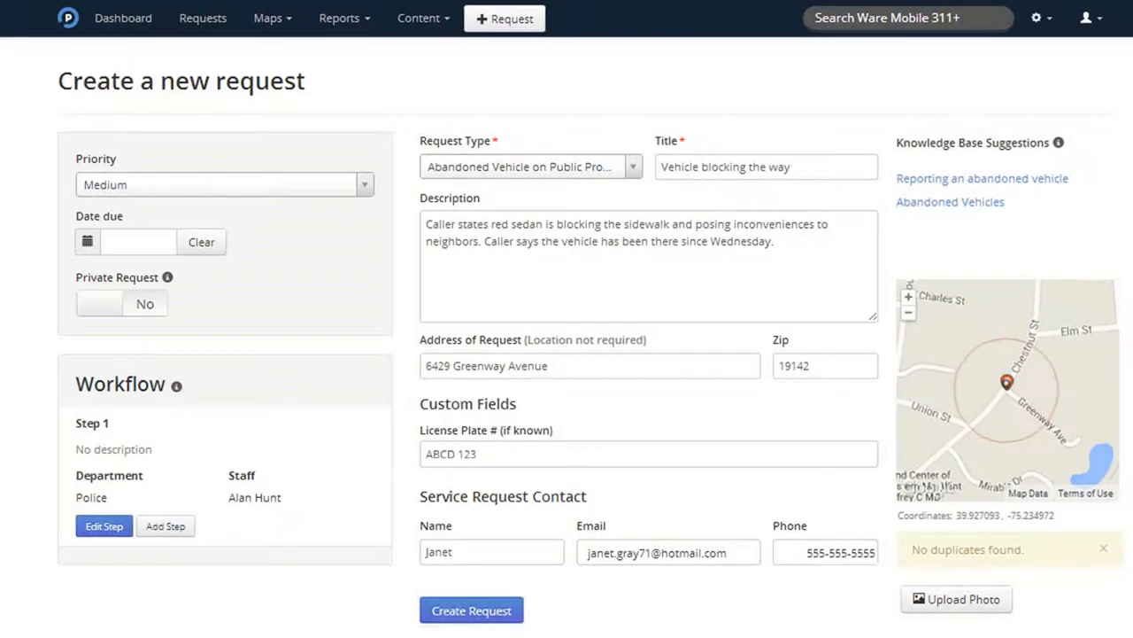
click(100, 302)
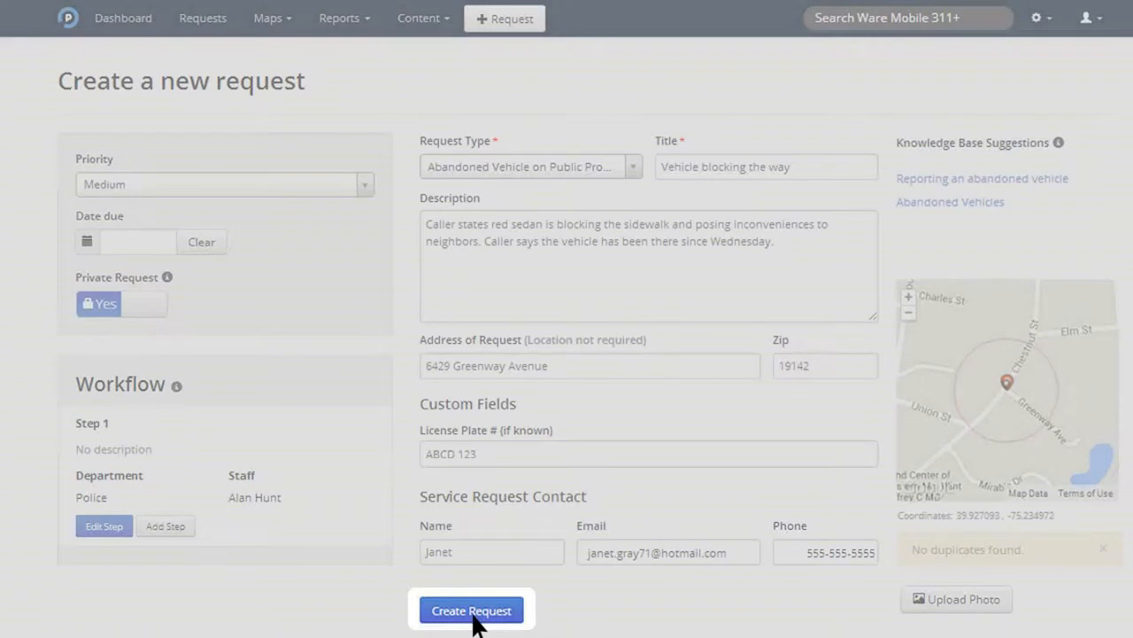
click(471, 610)
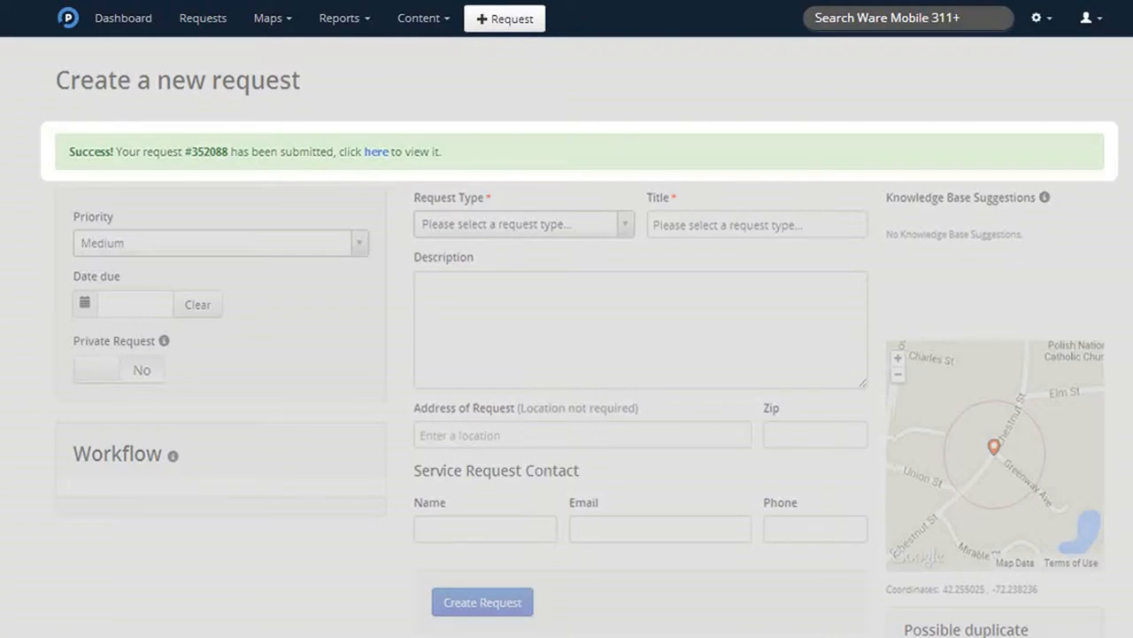
mouse_move(371, 177)
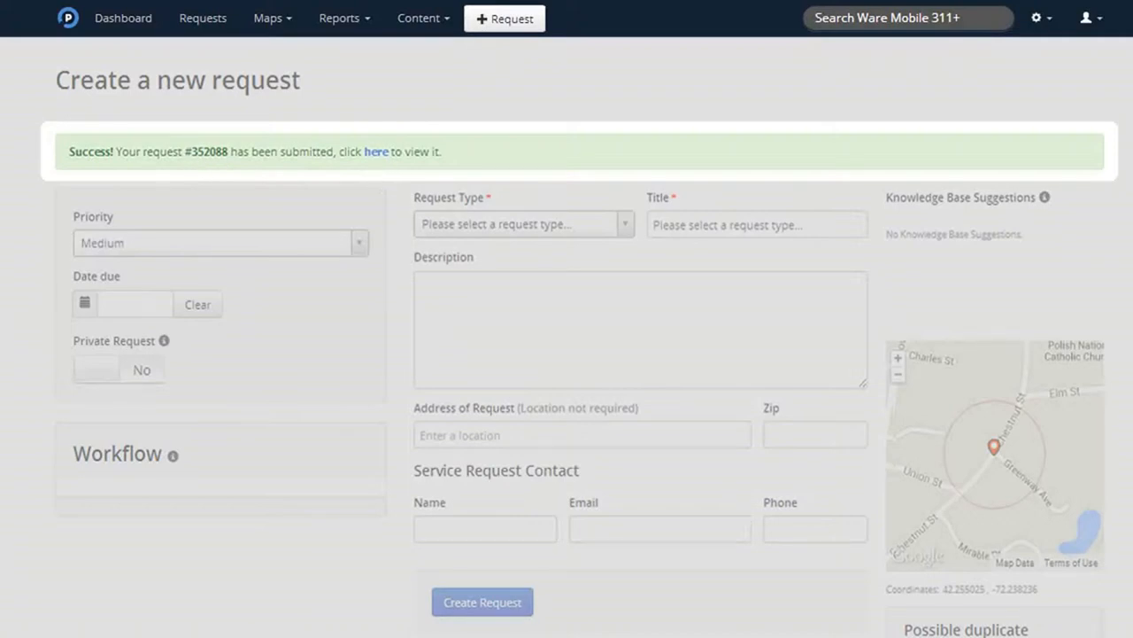
- Follow the Success banner's 'here' link to the submitted request's details
click(375, 151)
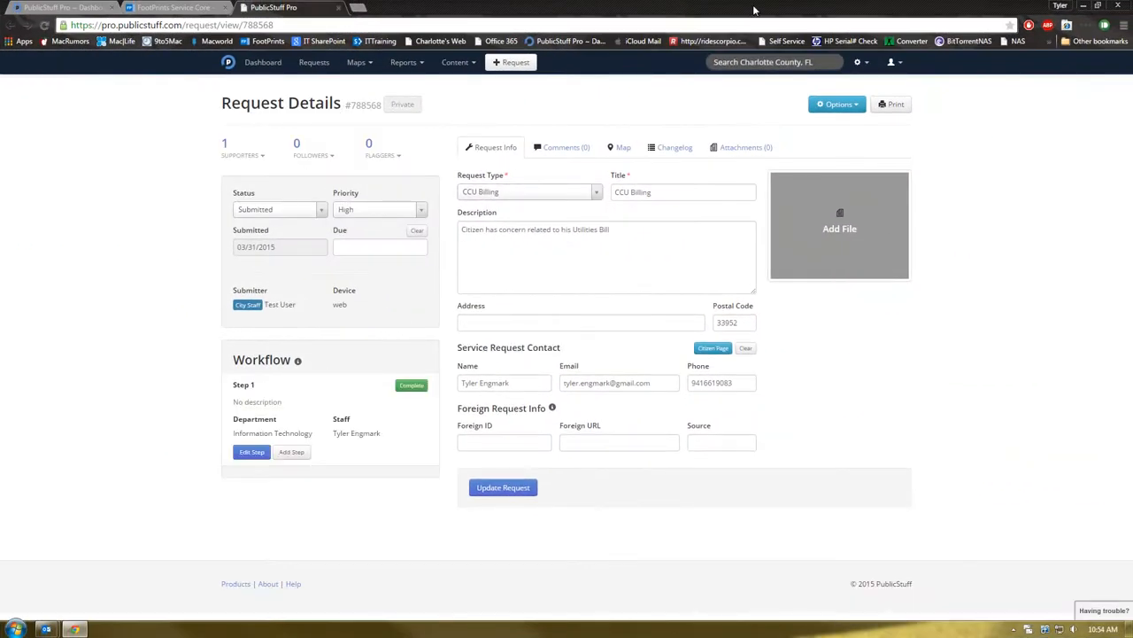
mouse_move(433, 301)
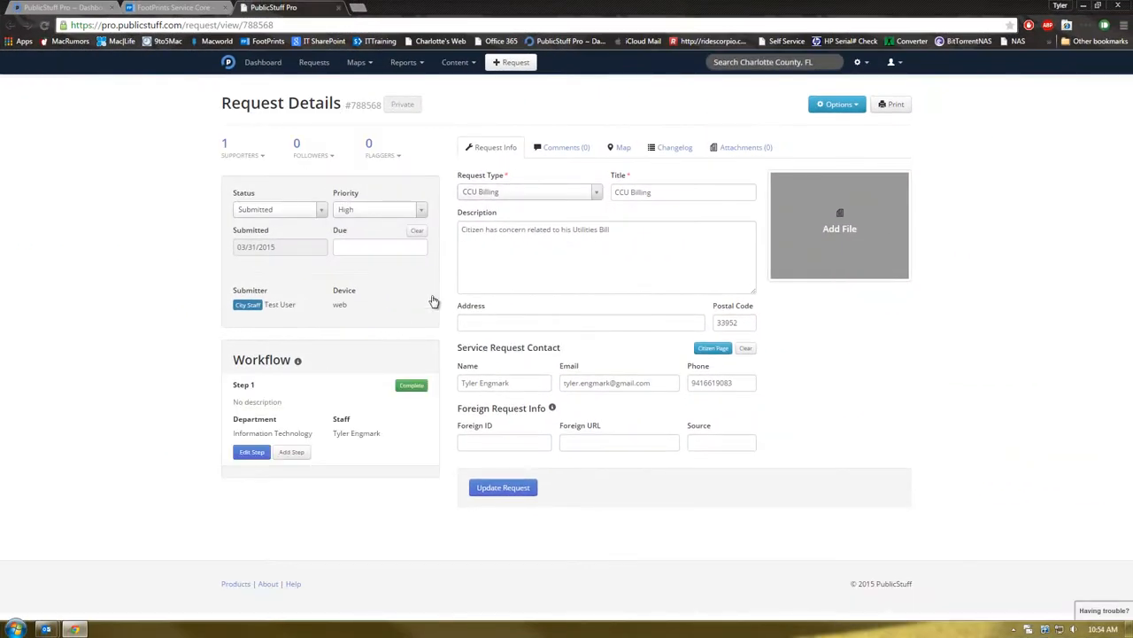
click(279, 209)
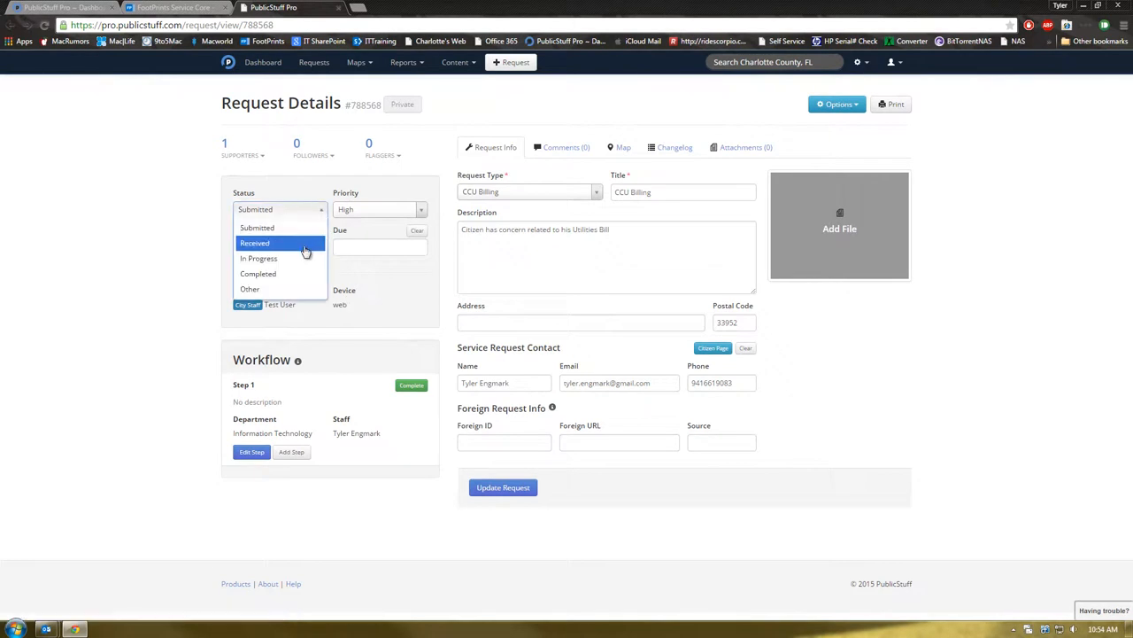
click(254, 242)
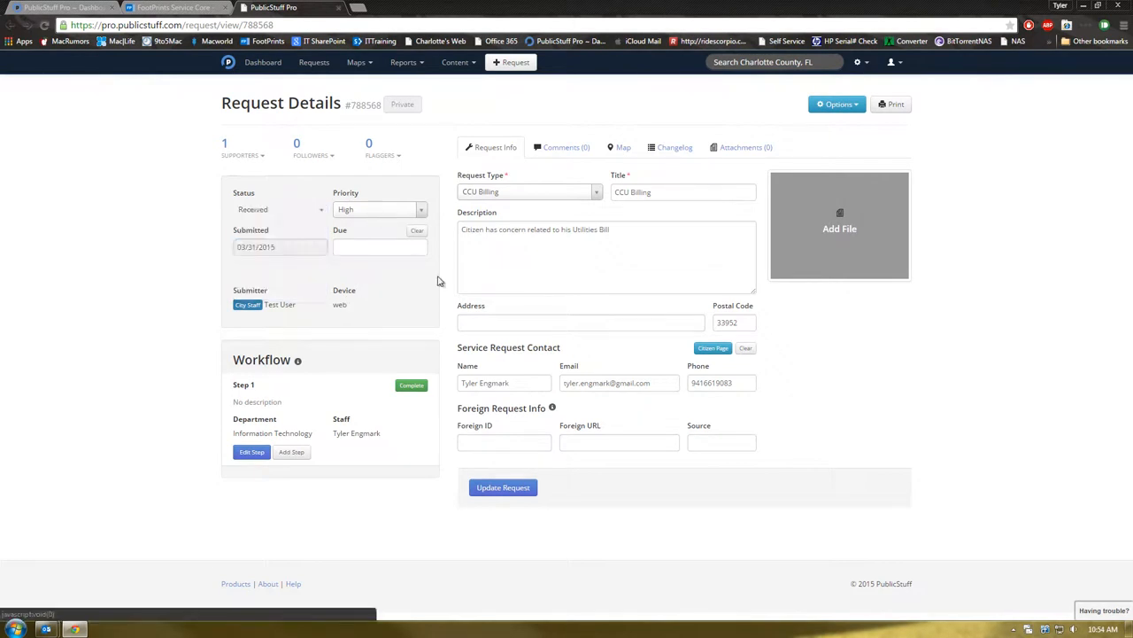
click(292, 452)
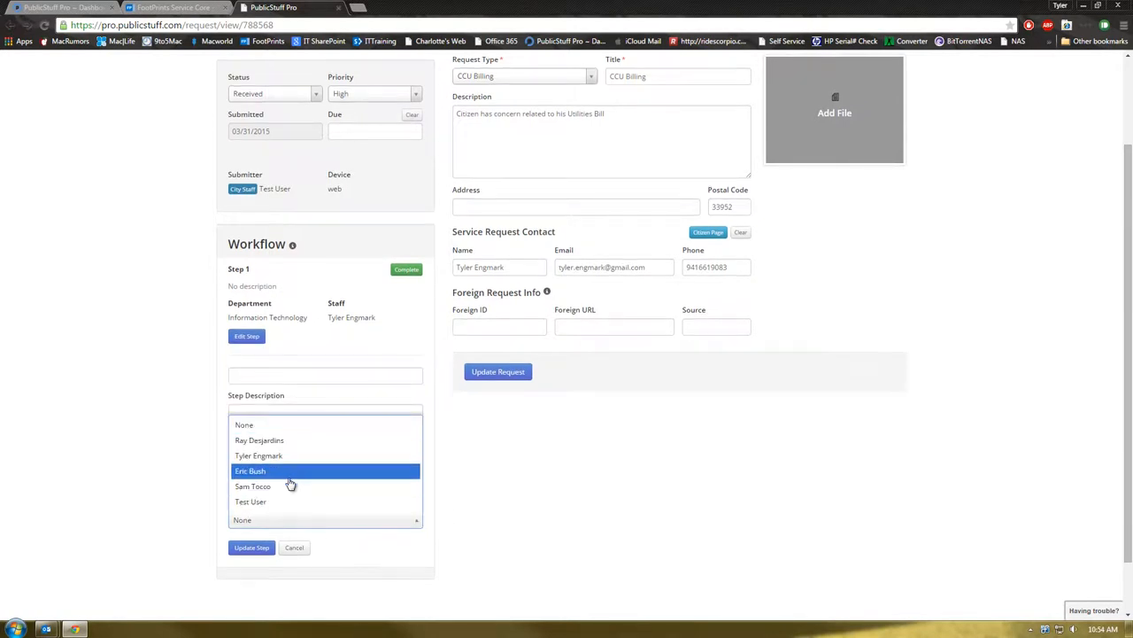
click(250, 470)
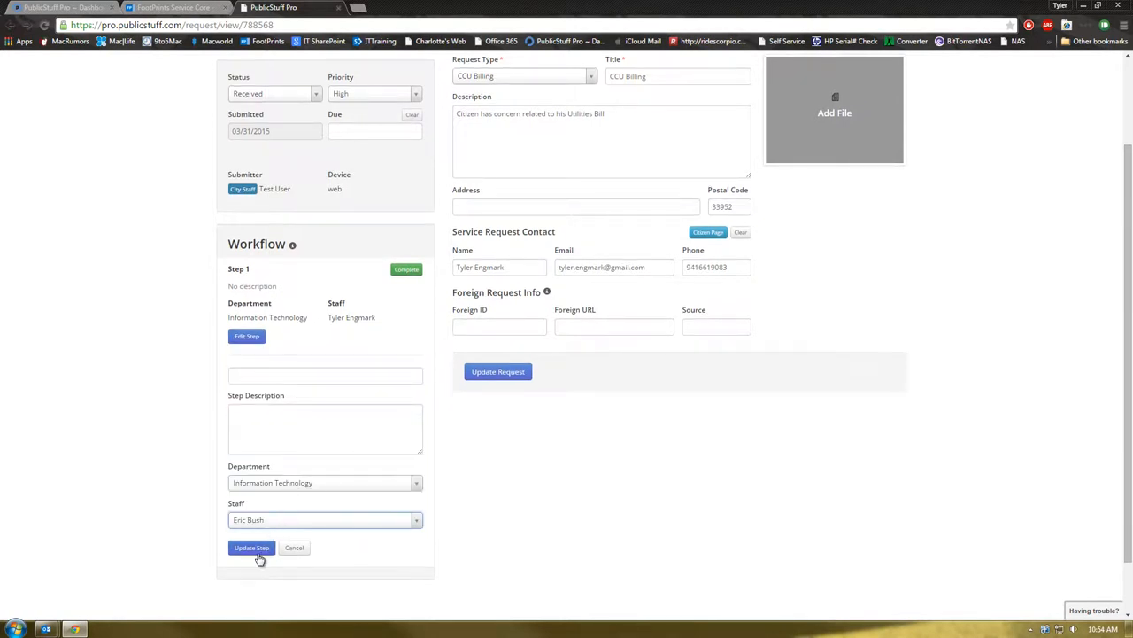
click(251, 548)
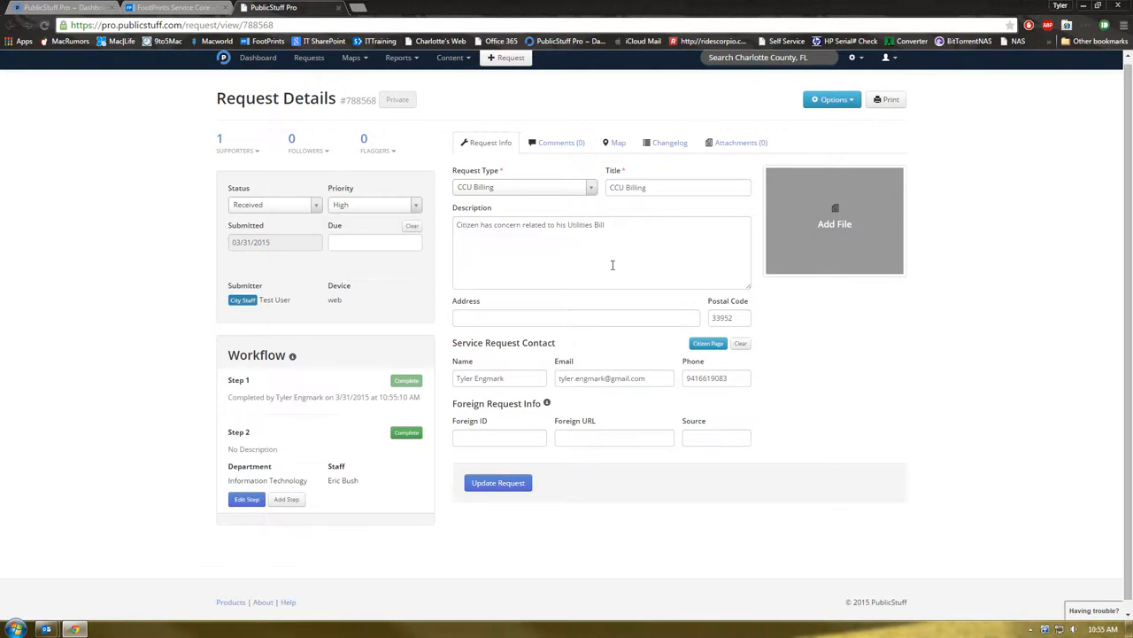
click(556, 142)
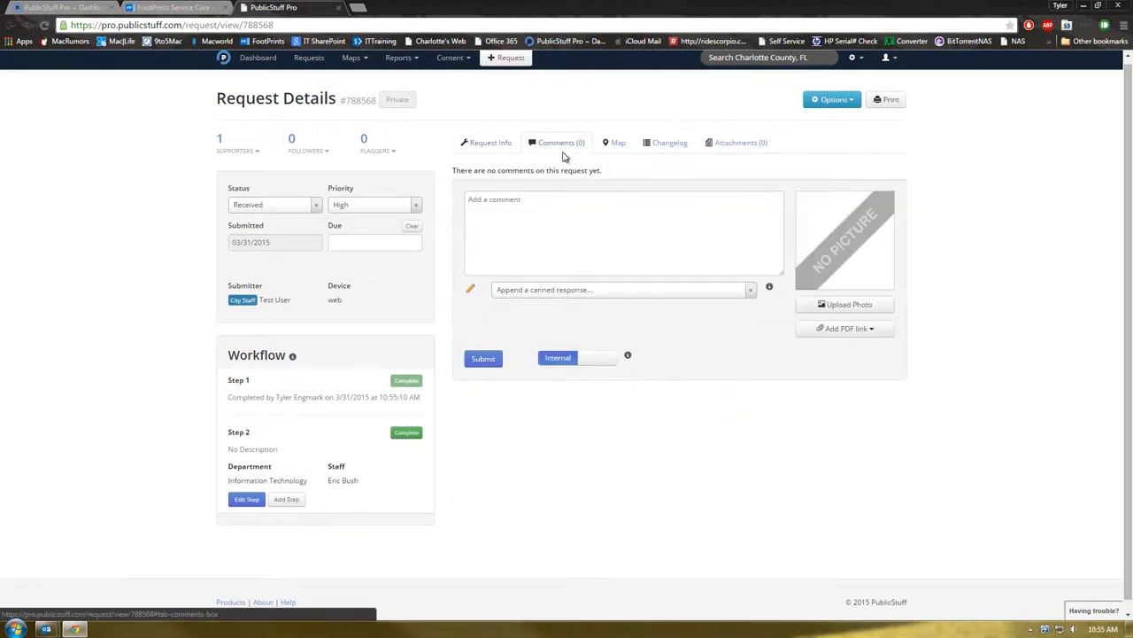
text(Transferred)
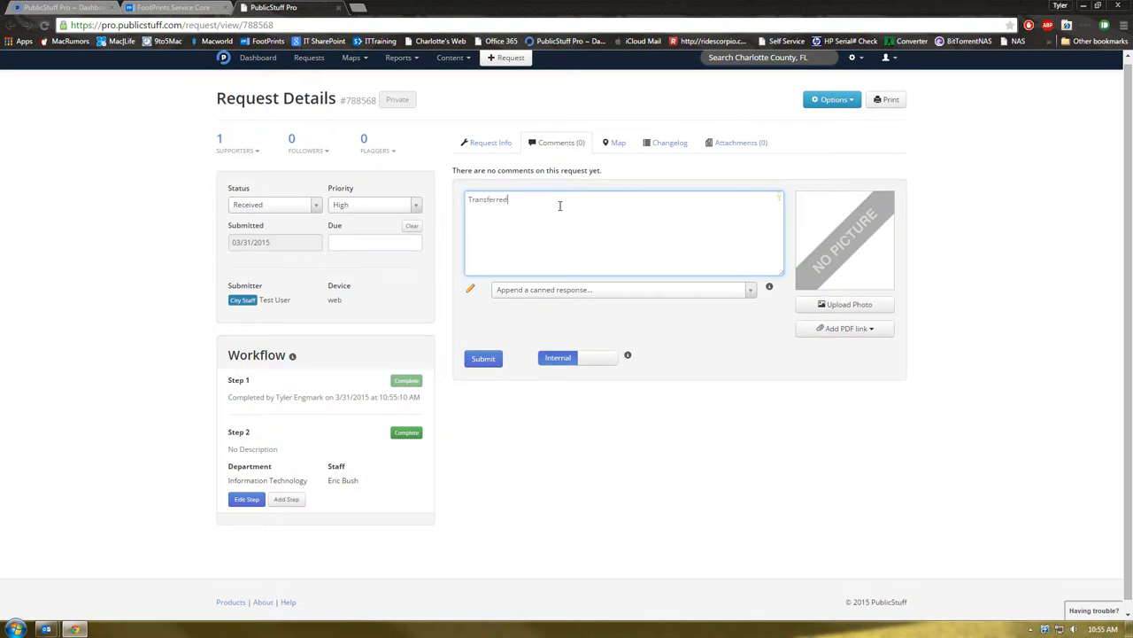
text(the)
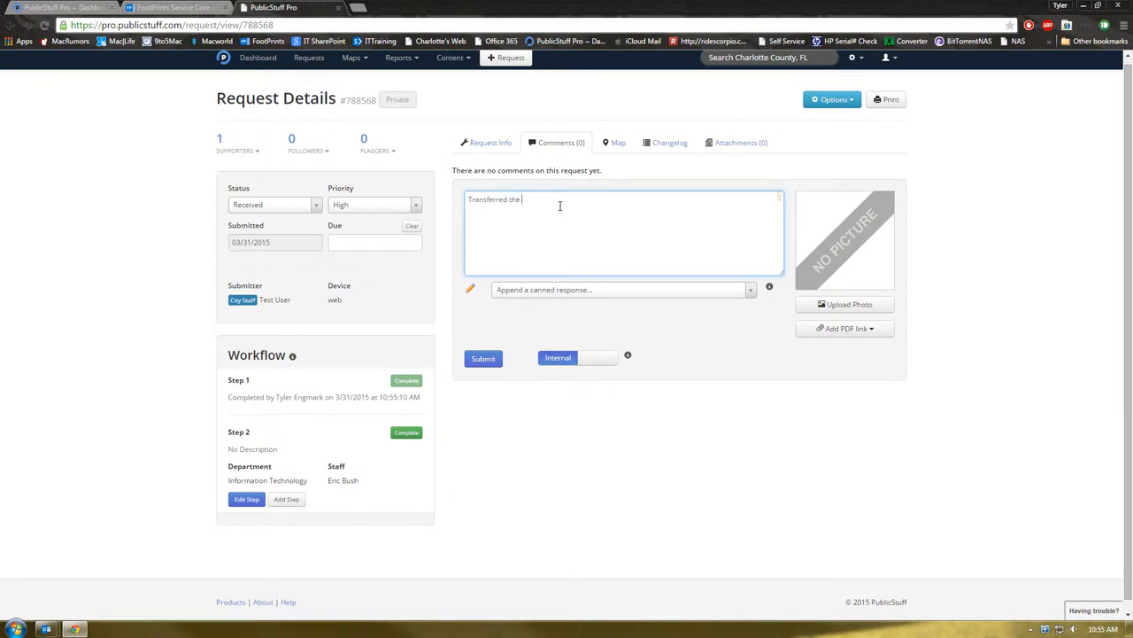
text(request to)
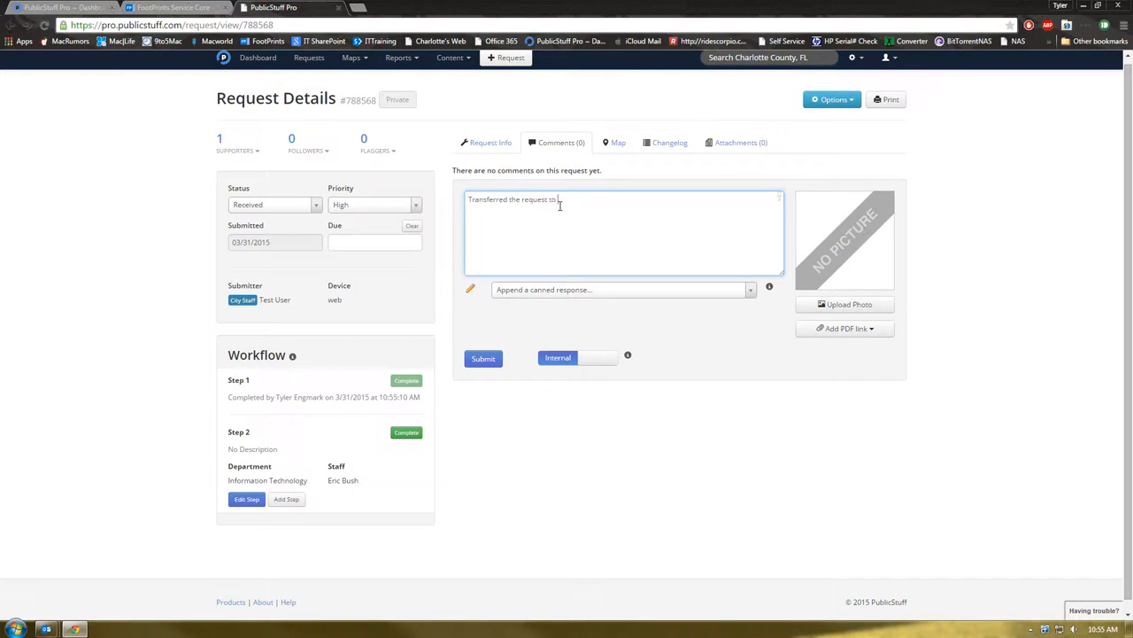
text(Eric Bush)
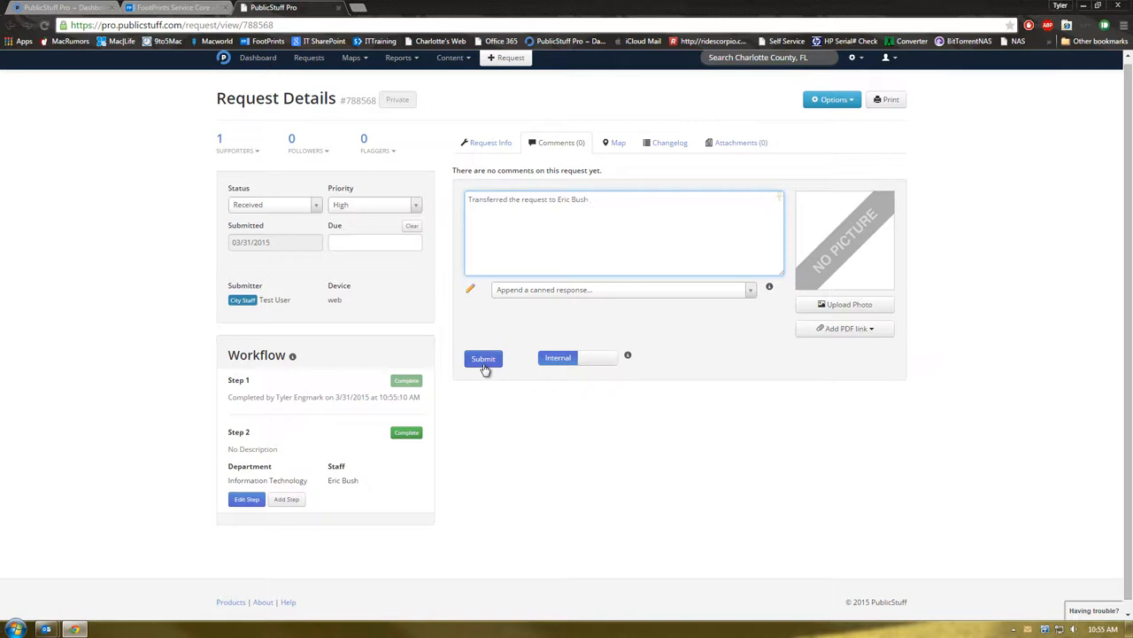
click(484, 357)
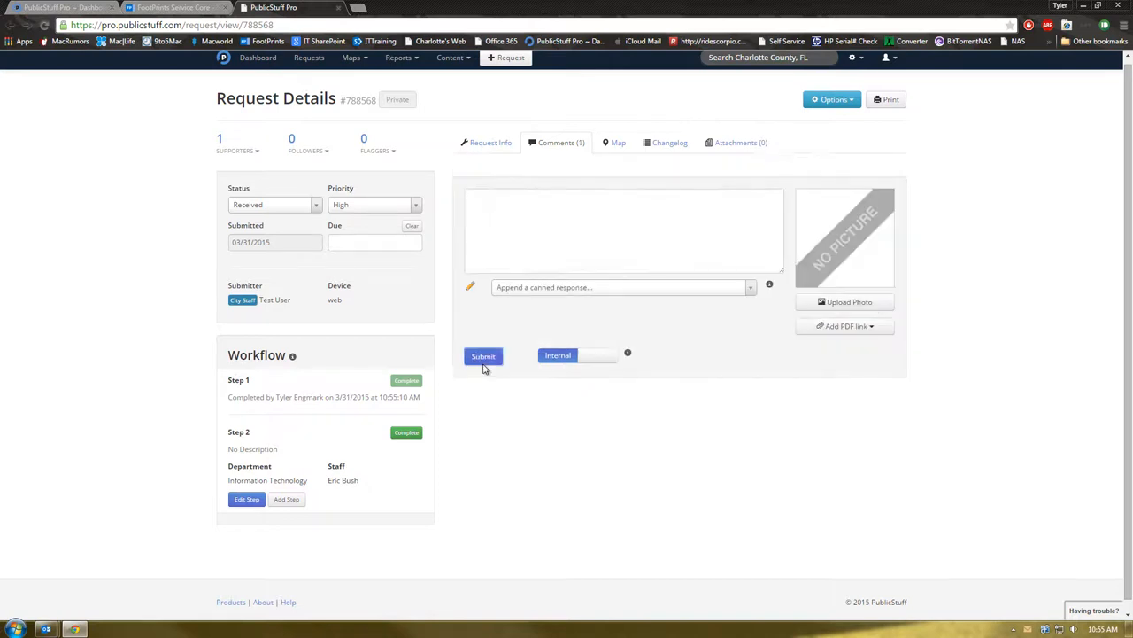
click(482, 356)
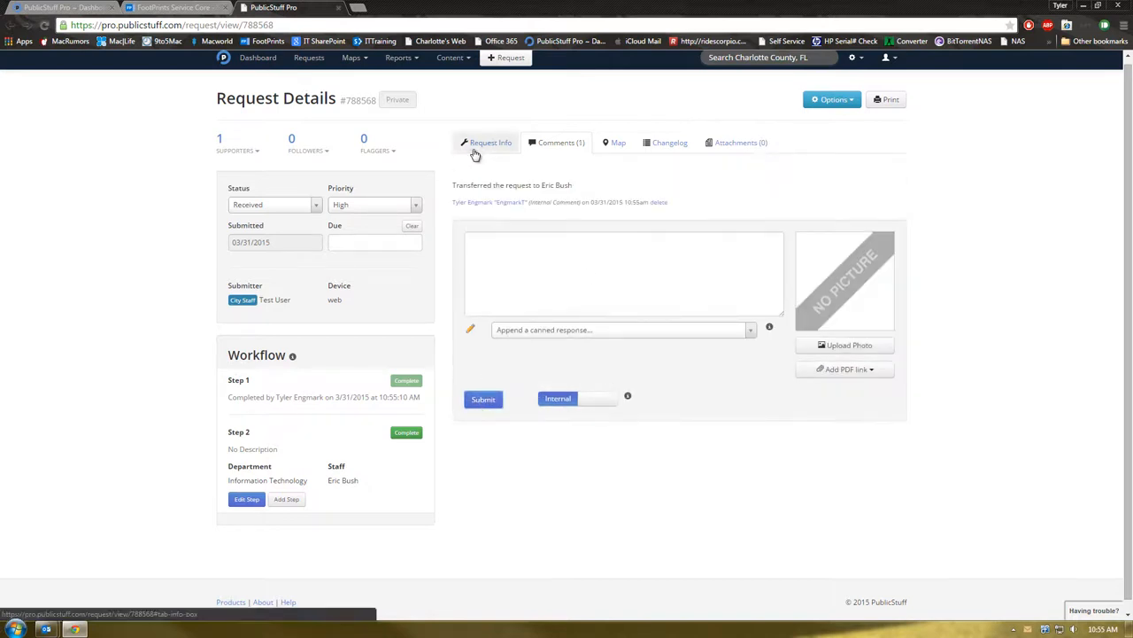
click(486, 142)
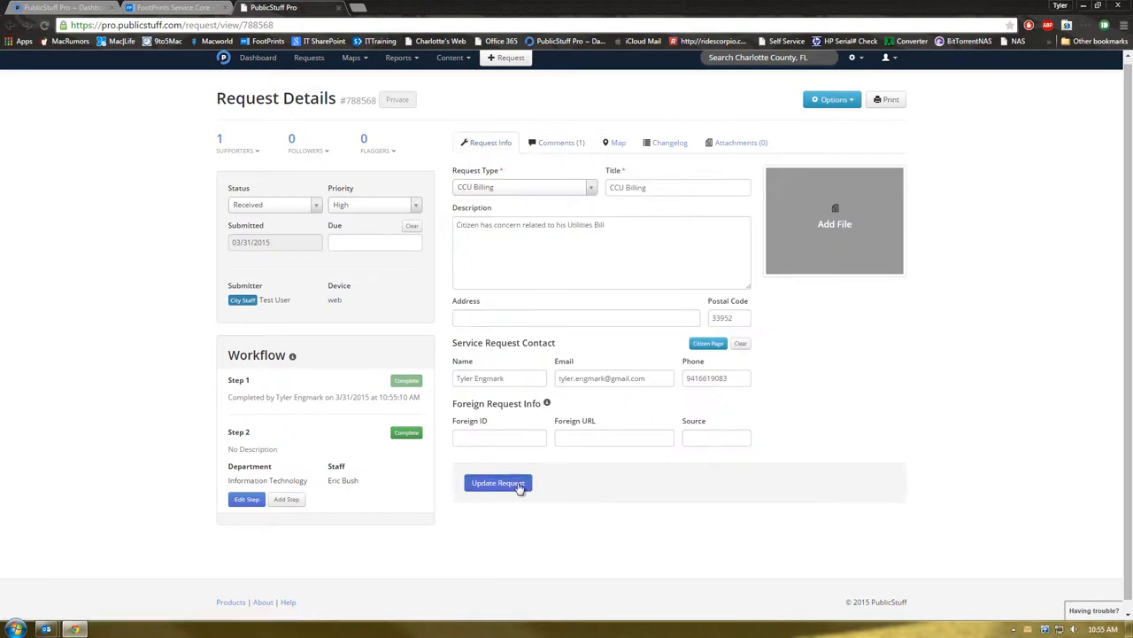
click(497, 483)
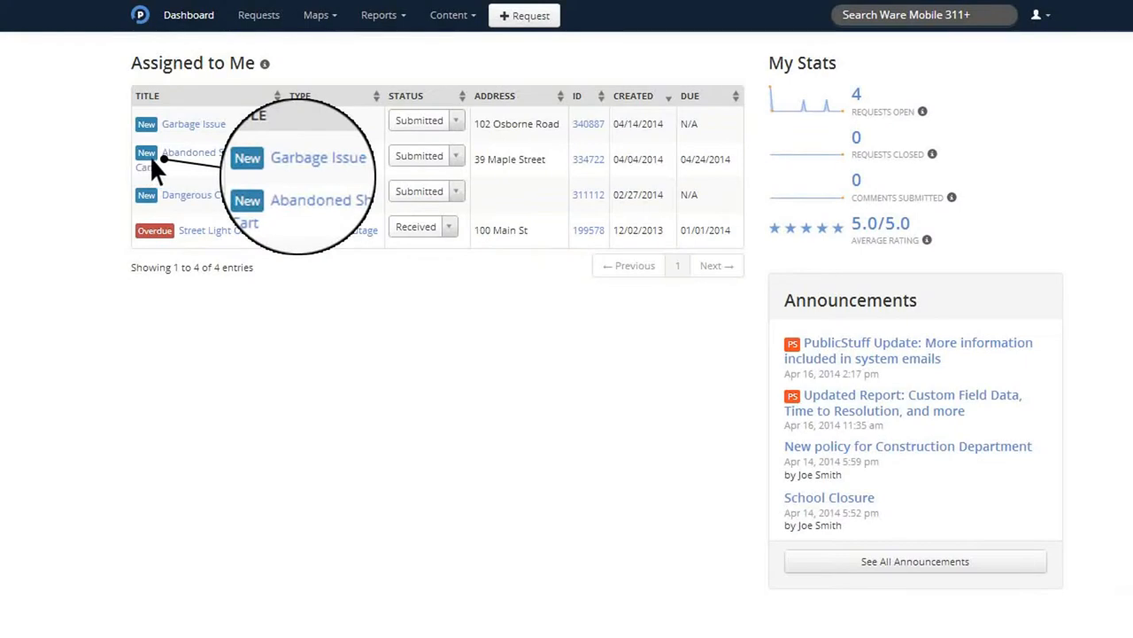
mouse_move(144, 166)
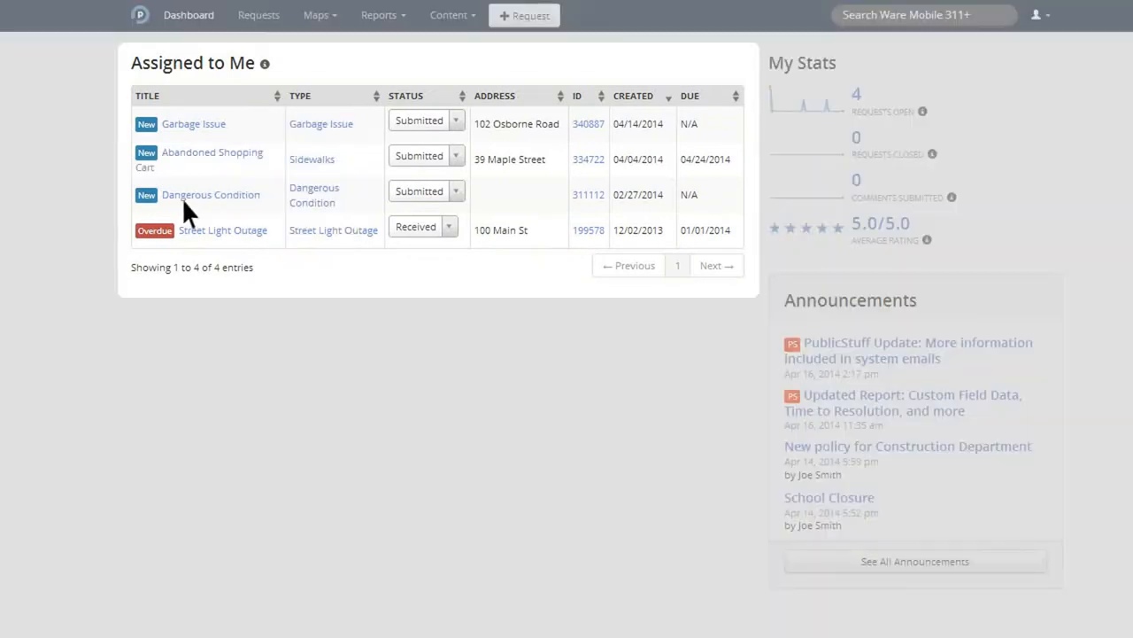
- Open the Dangerous Condition request, then the user account dropdown
click(211, 194)
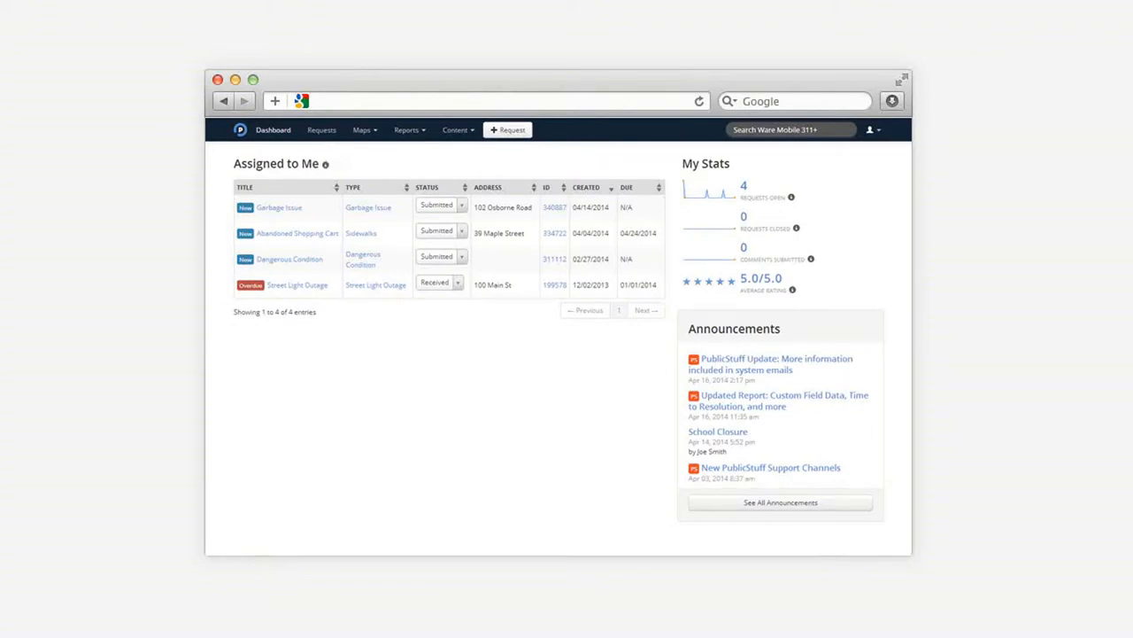
mouse_move(367, 158)
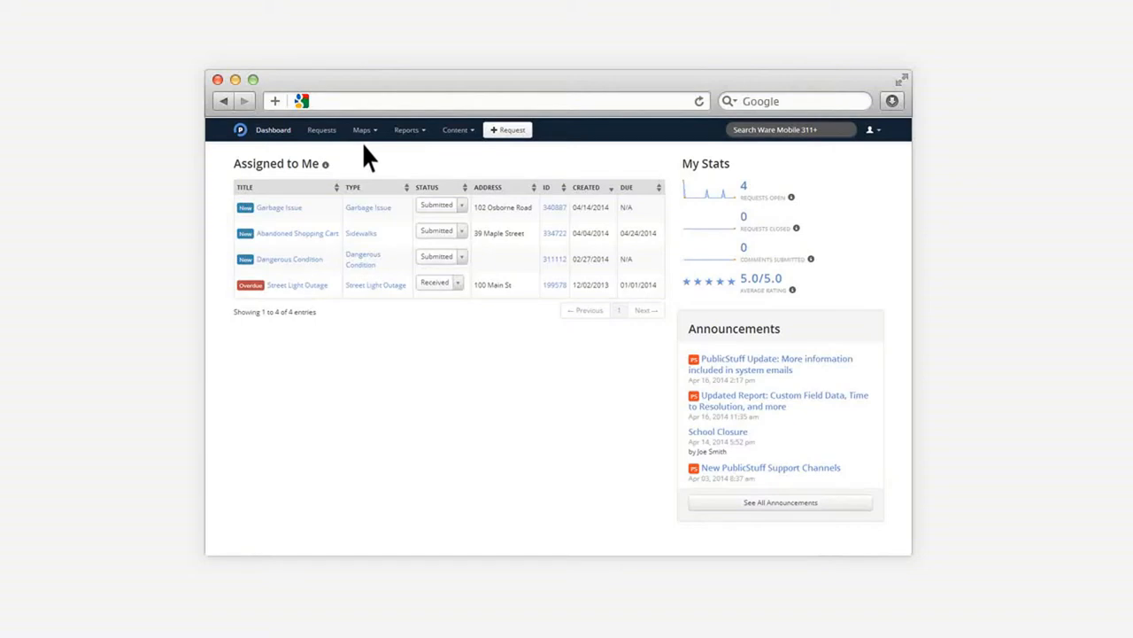
mouse_move(425, 155)
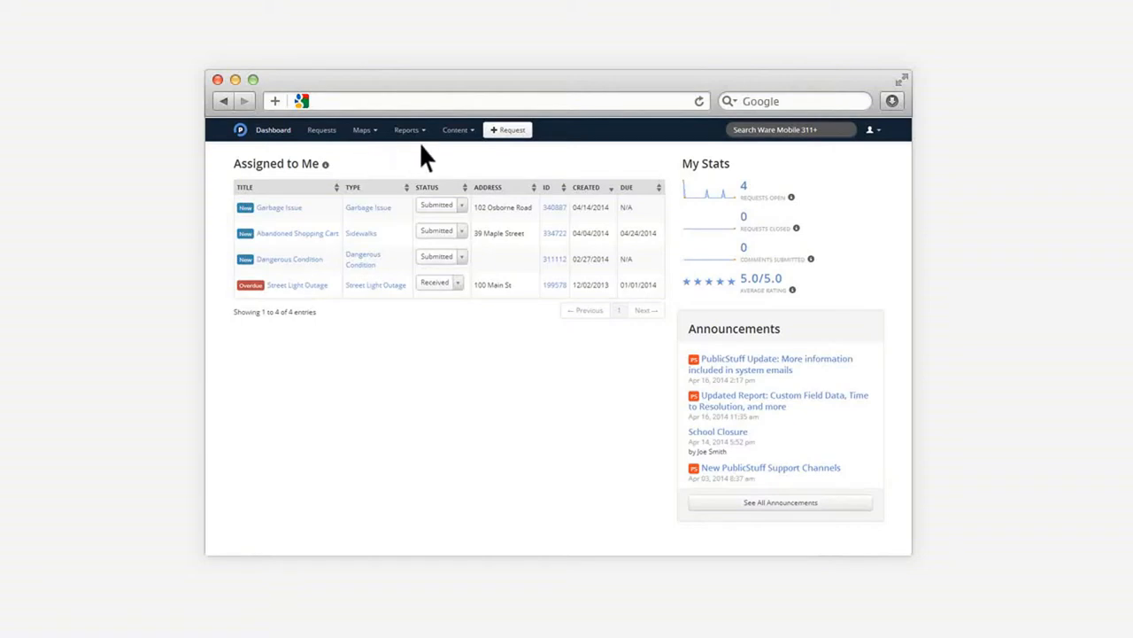
click(871, 129)
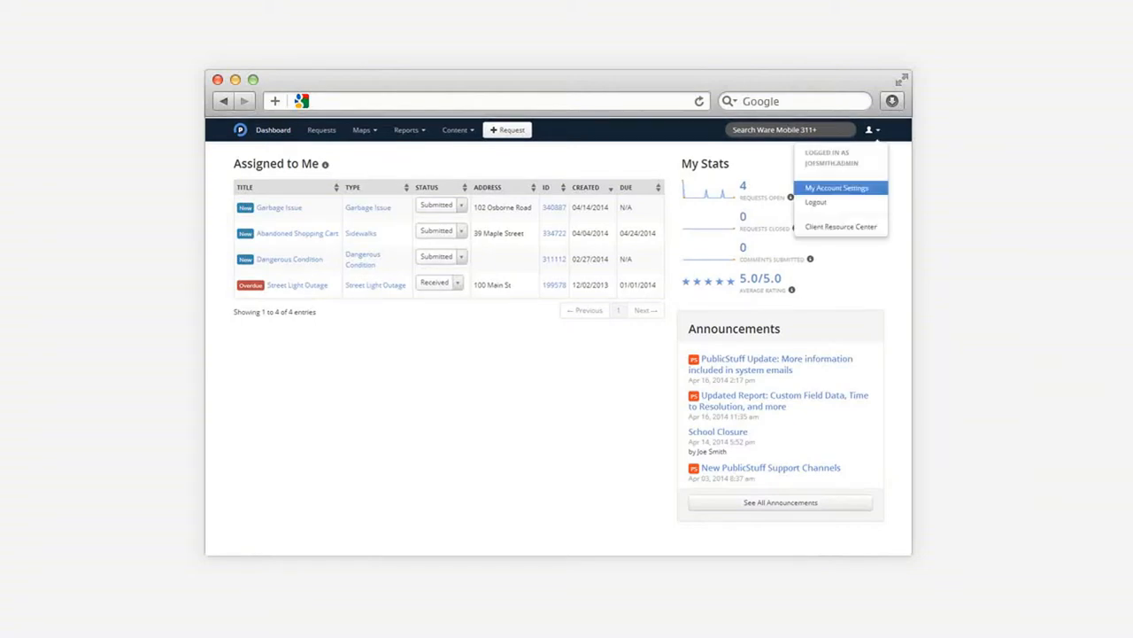
mouse_move(850, 204)
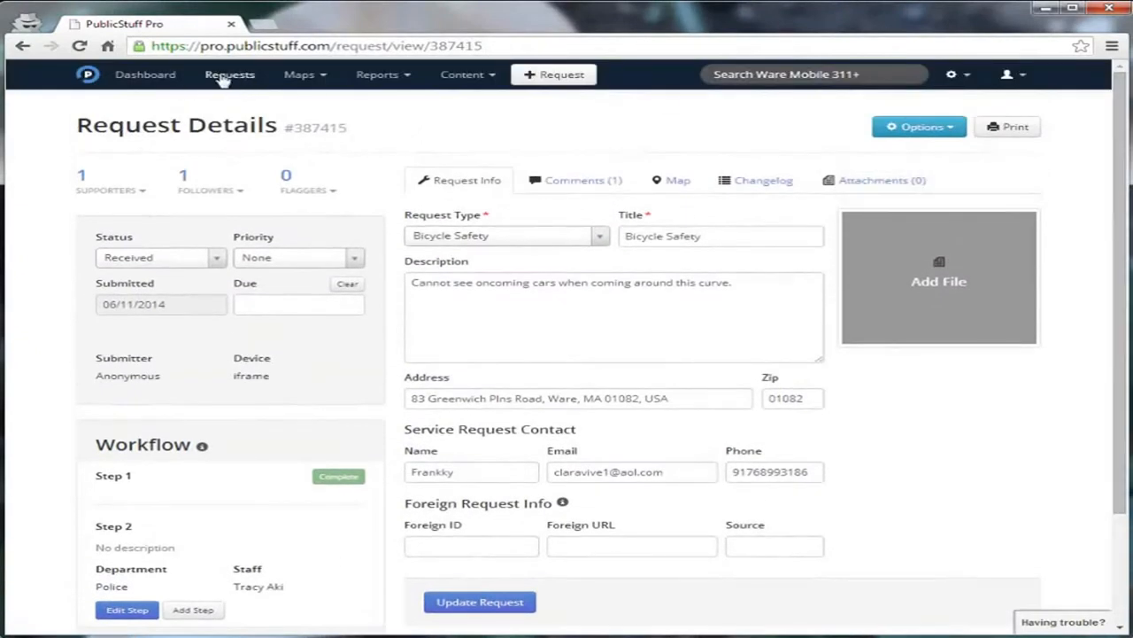
- Go to the Requests report listing all 48 requests
click(230, 75)
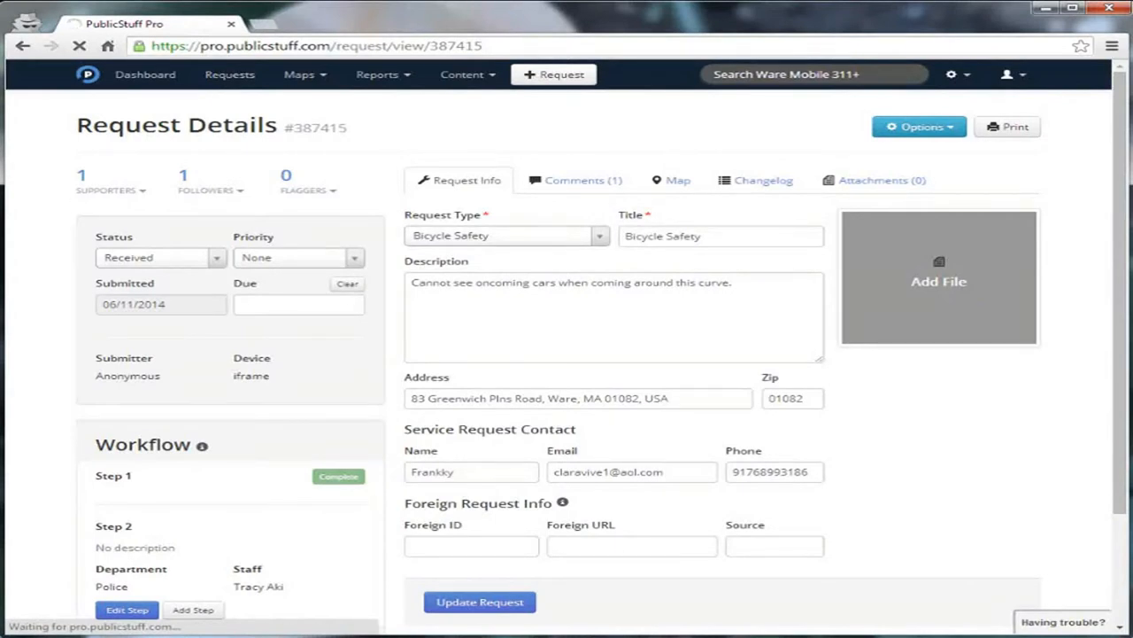
click(229, 74)
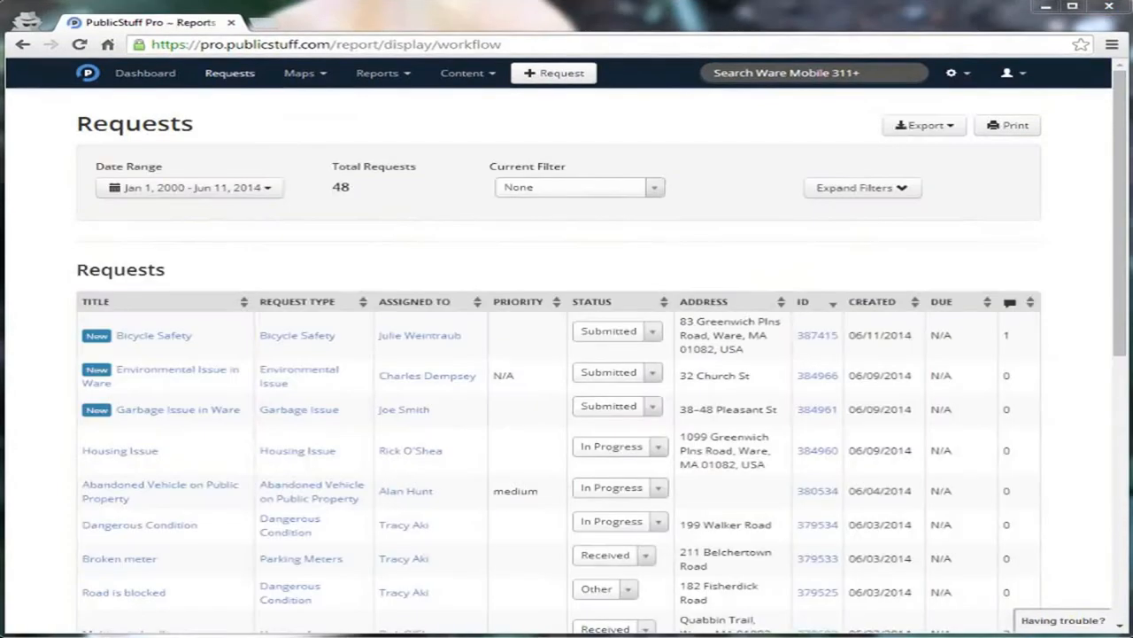
mouse_move(375, 319)
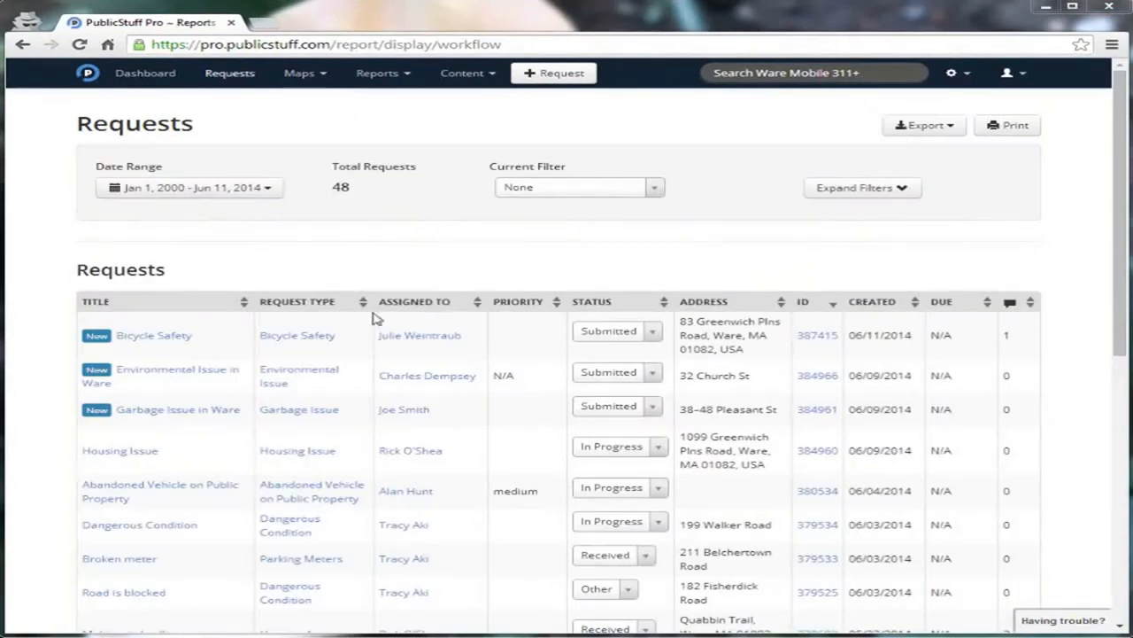
mouse_move(443, 321)
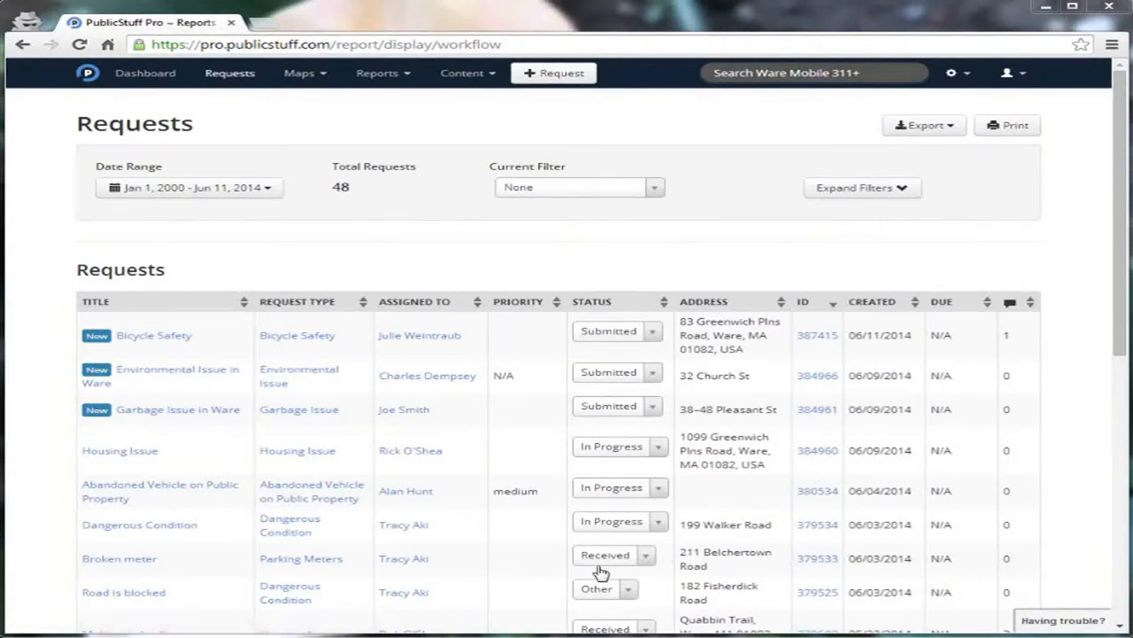
- Filter requests to type Bicycle Safety with status All Requests and apply
click(861, 186)
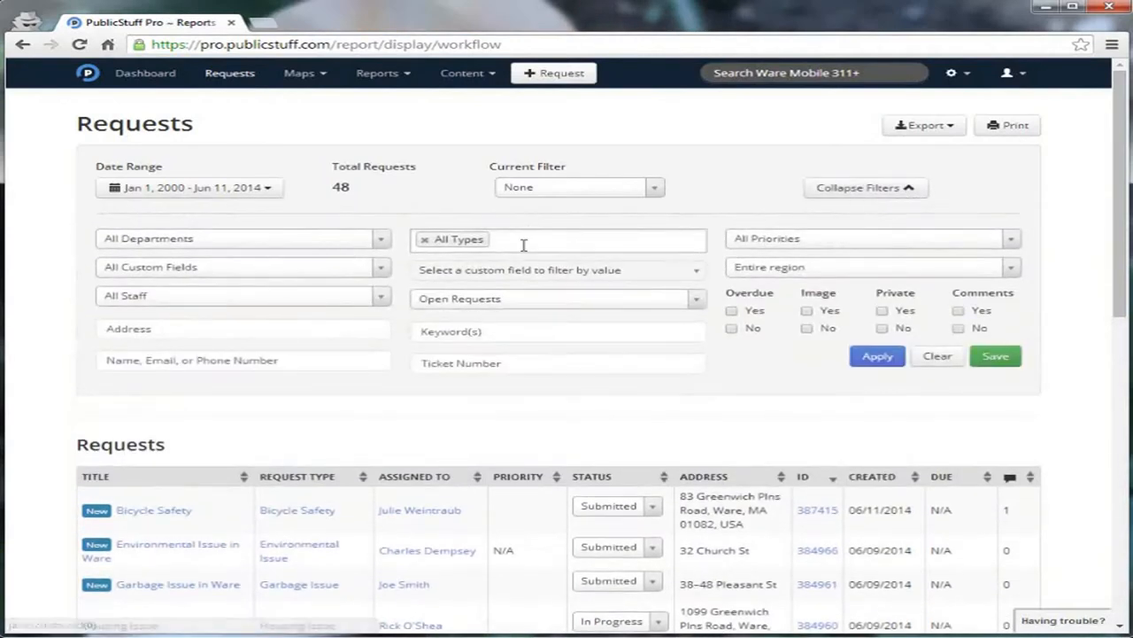
text(bi)
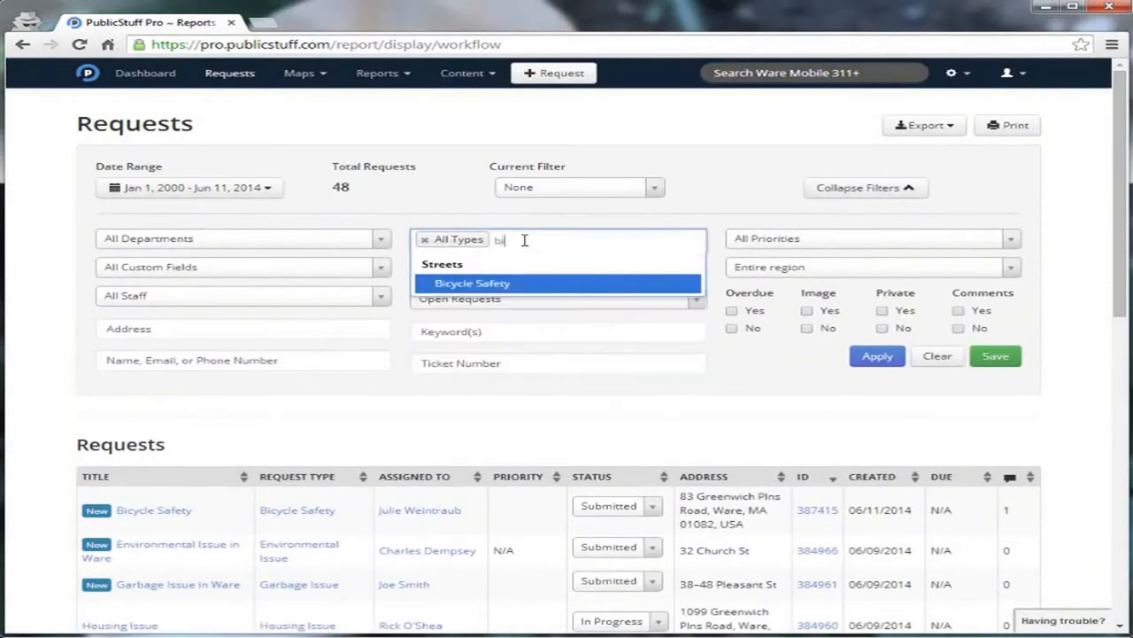
click(472, 282)
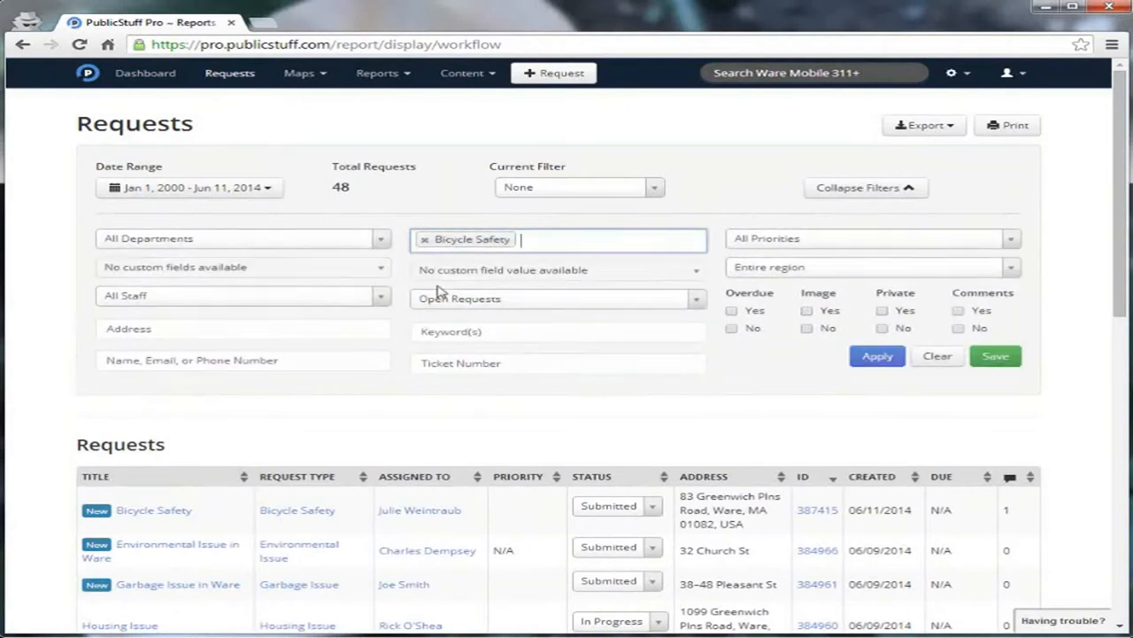
mouse_move(177, 308)
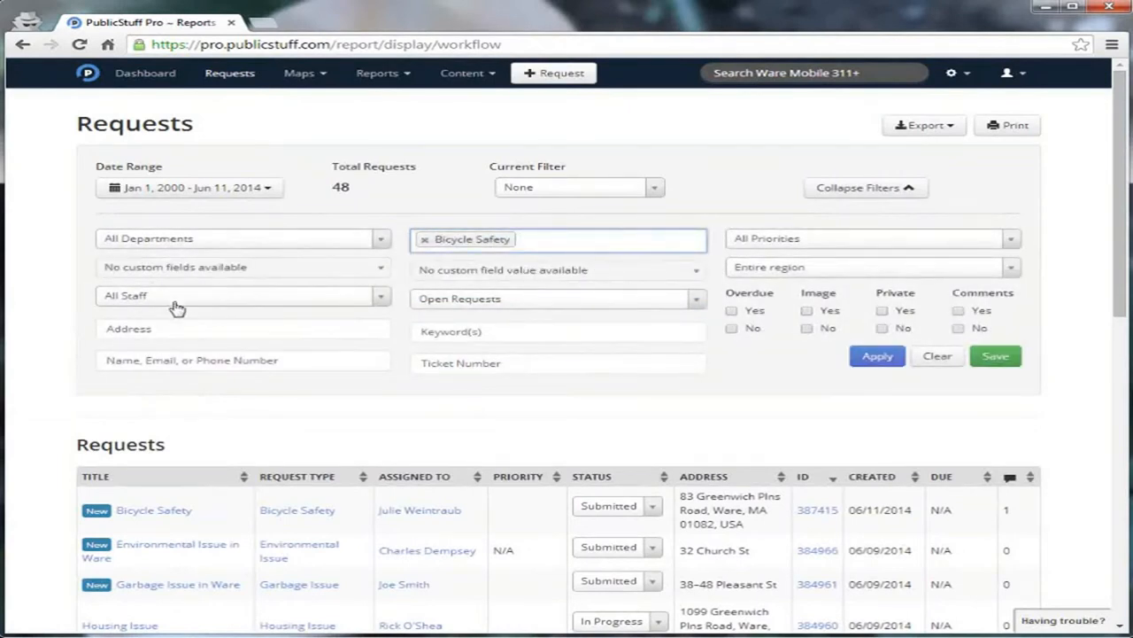
click(558, 299)
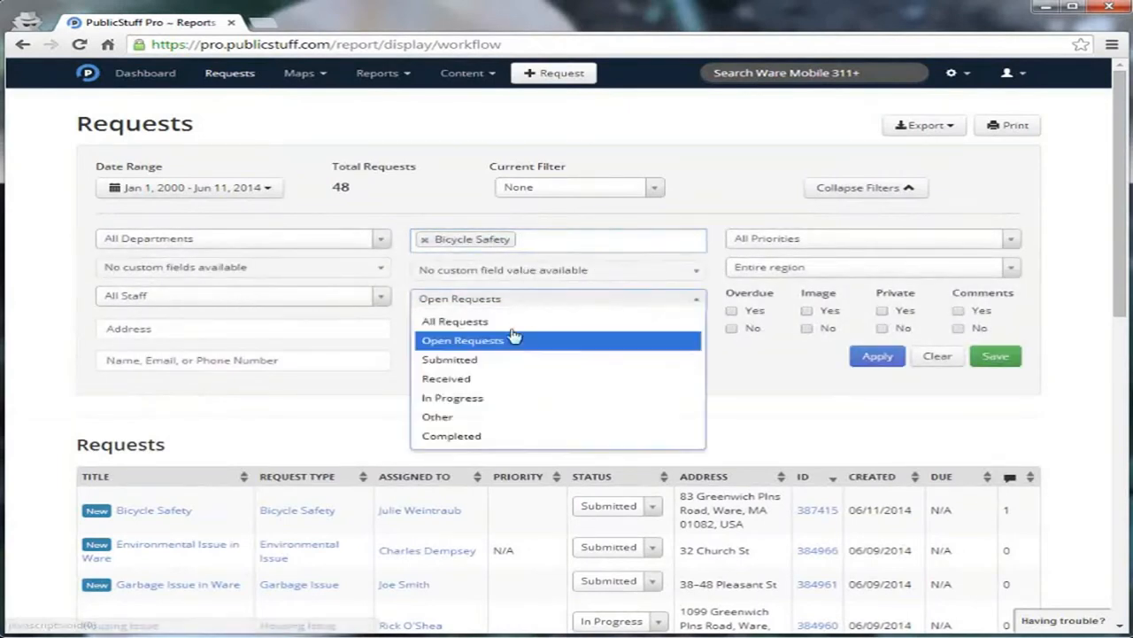
click(454, 320)
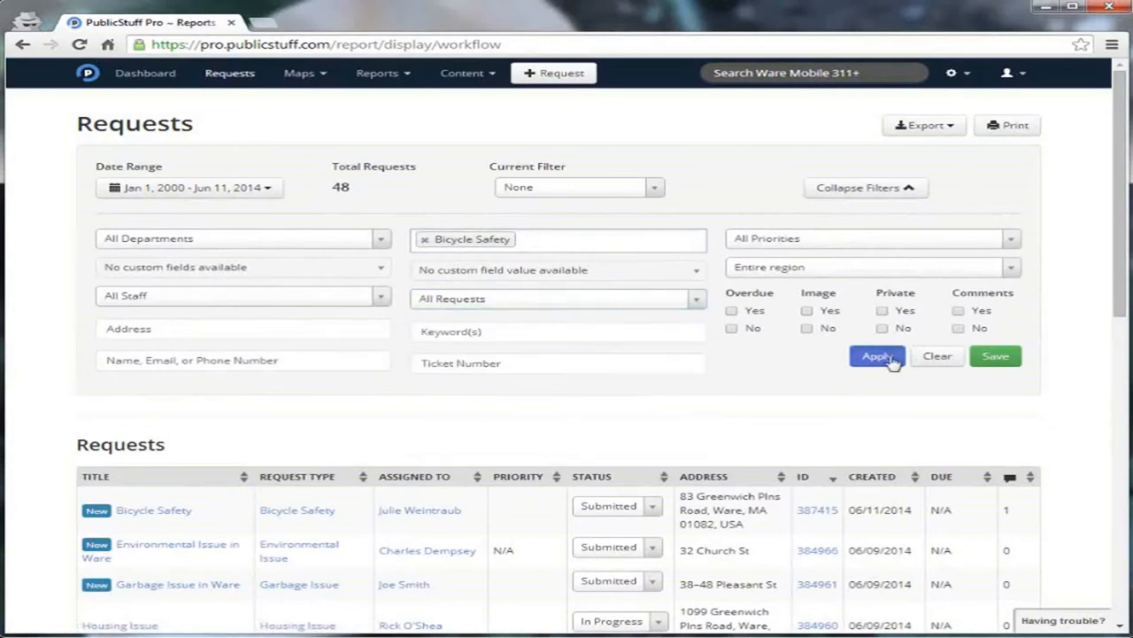
click(877, 356)
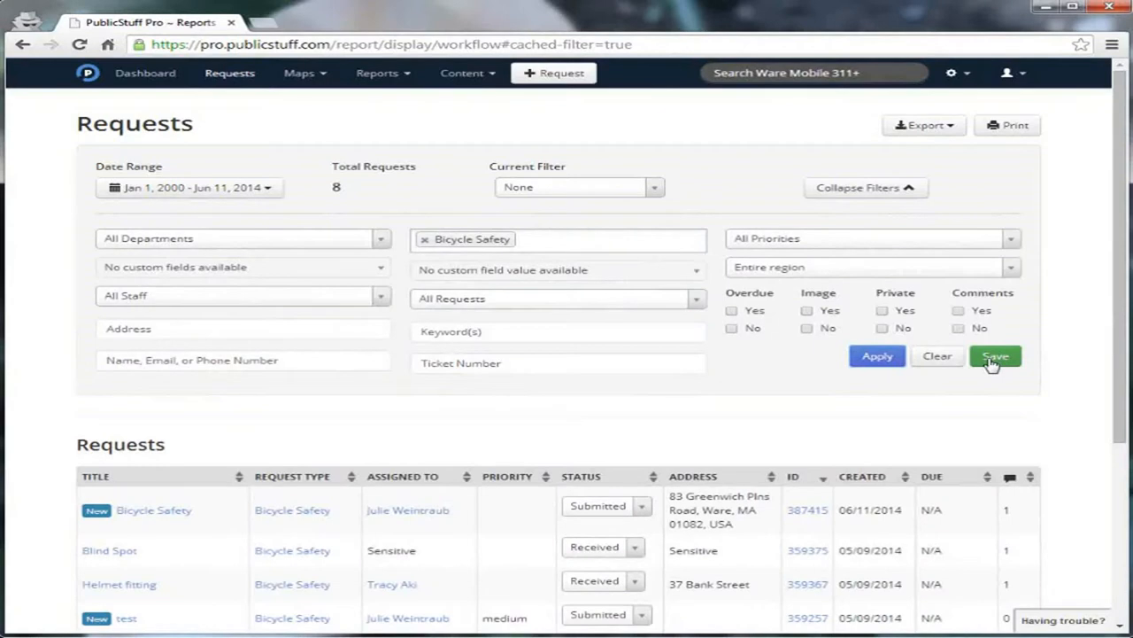
- Name the filter 'bike safety' in the Save Filter dialog and save it
click(995, 356)
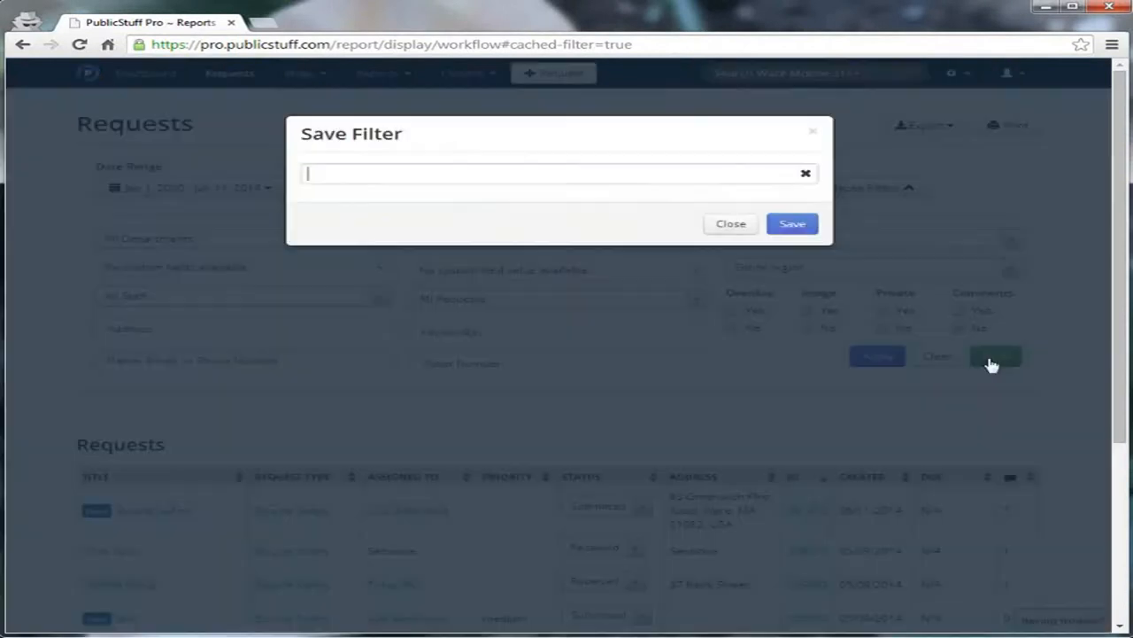
click(558, 174)
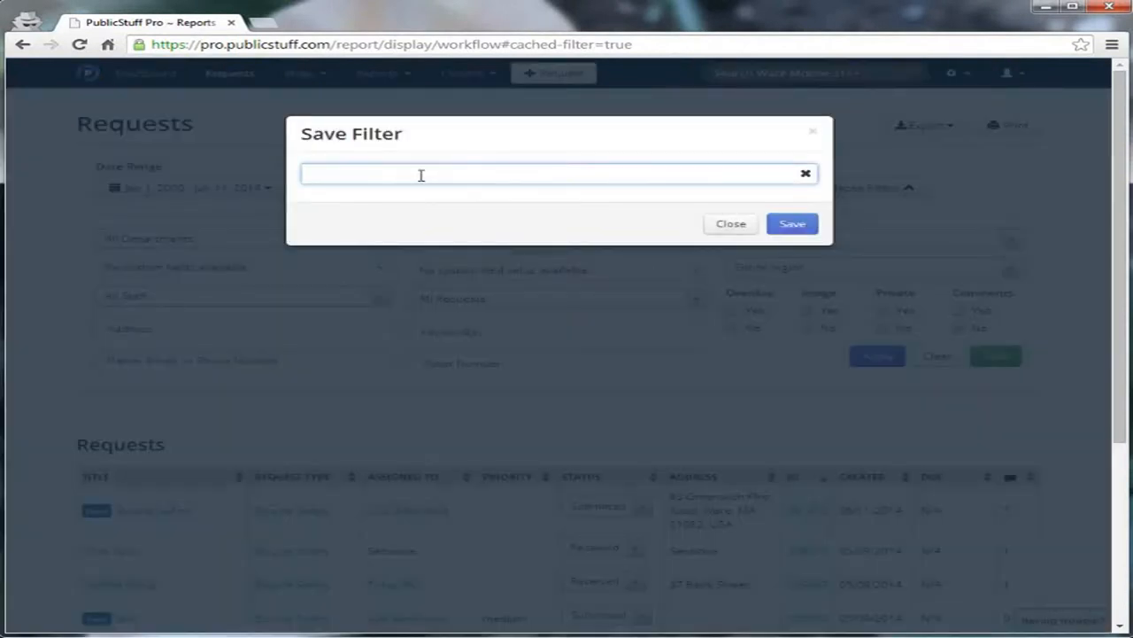
text(bike safety)
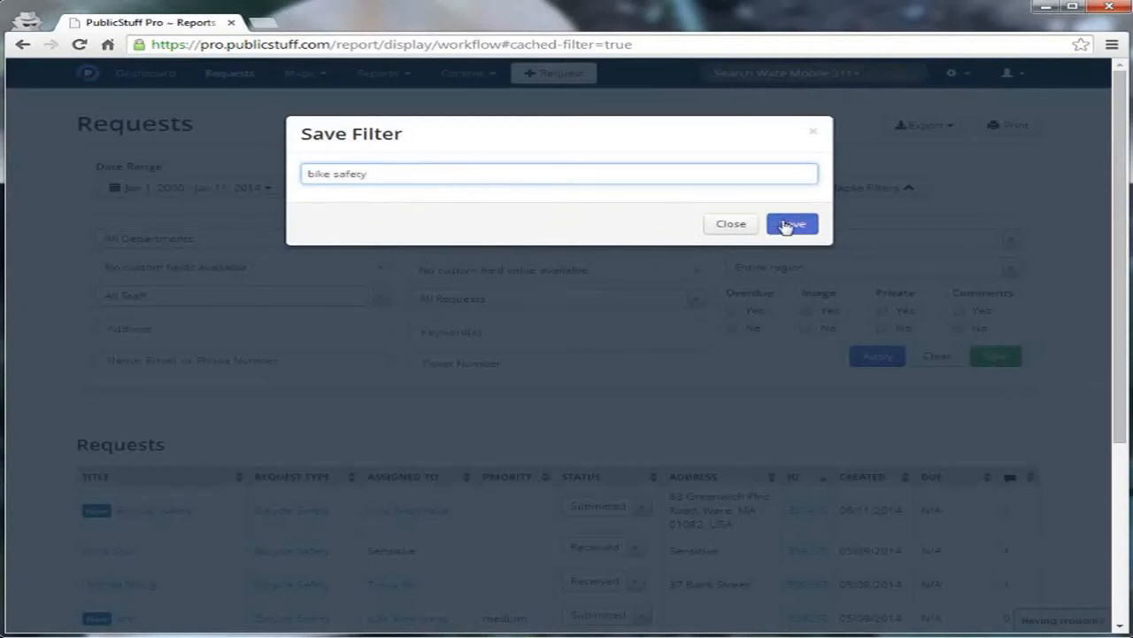
click(791, 224)
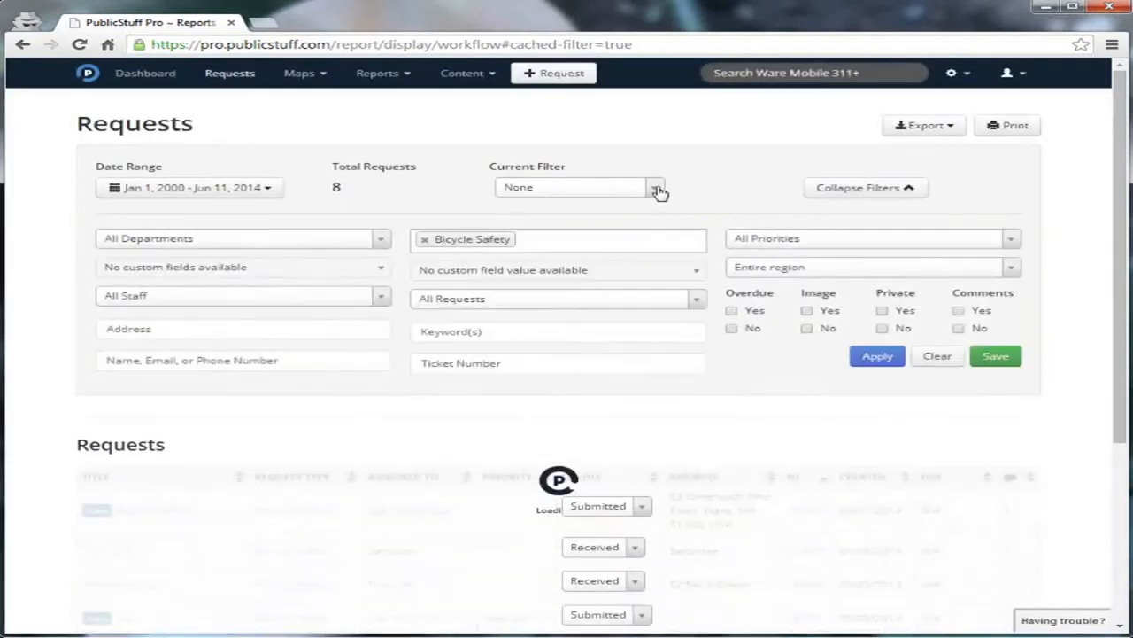
click(657, 187)
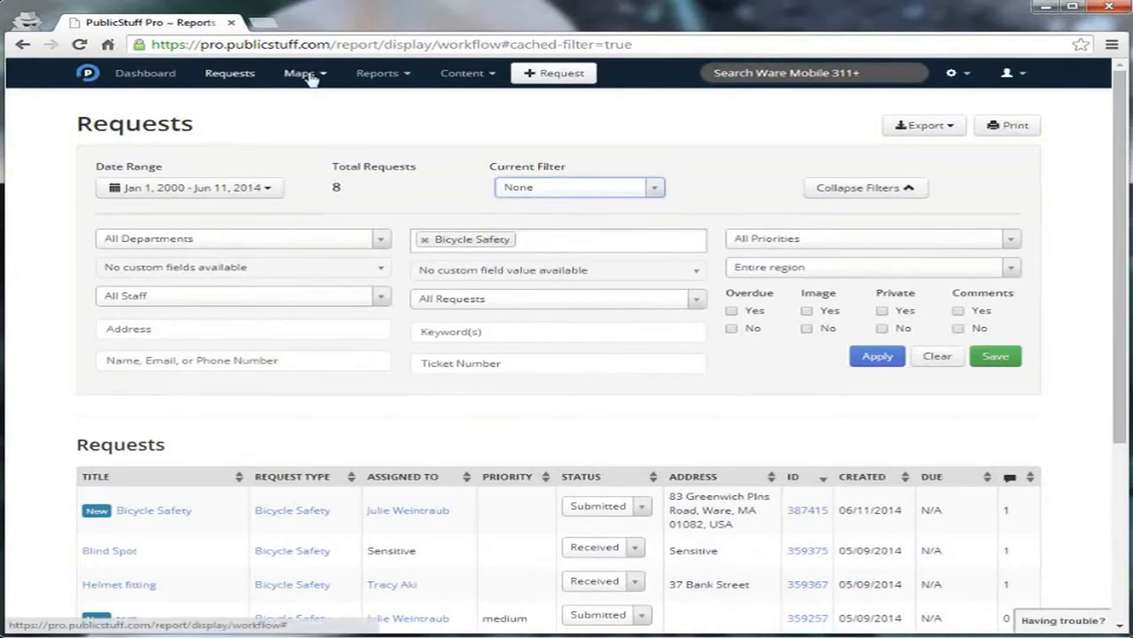
- Plot requests on the Google map using the saved 'bike safety' filter, showing 8 pins
click(300, 72)
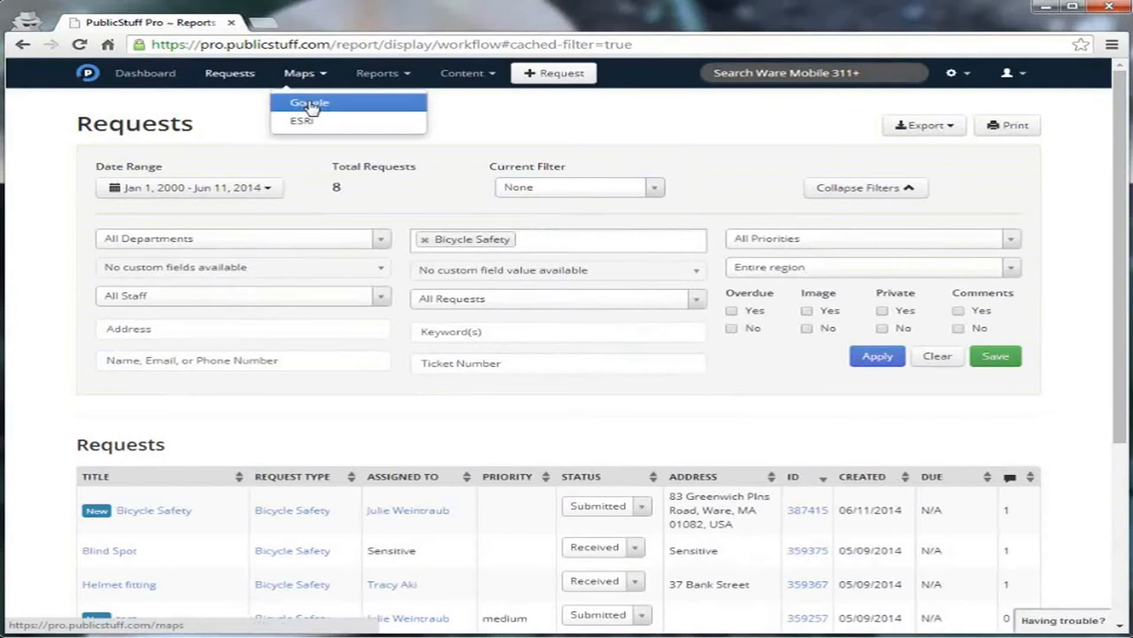
click(309, 103)
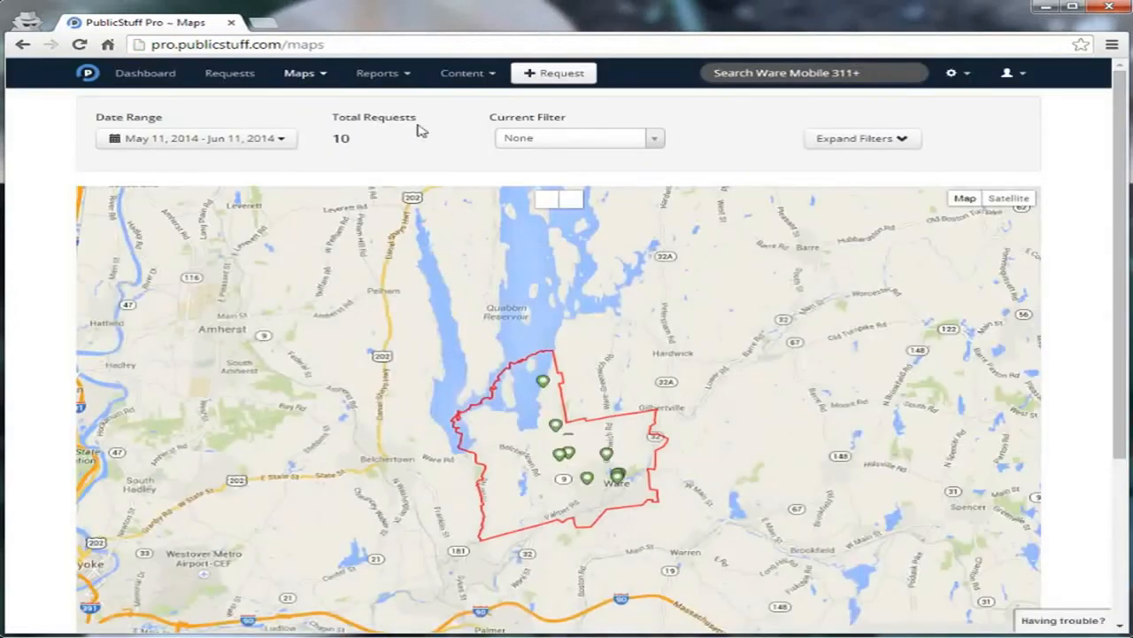
click(579, 137)
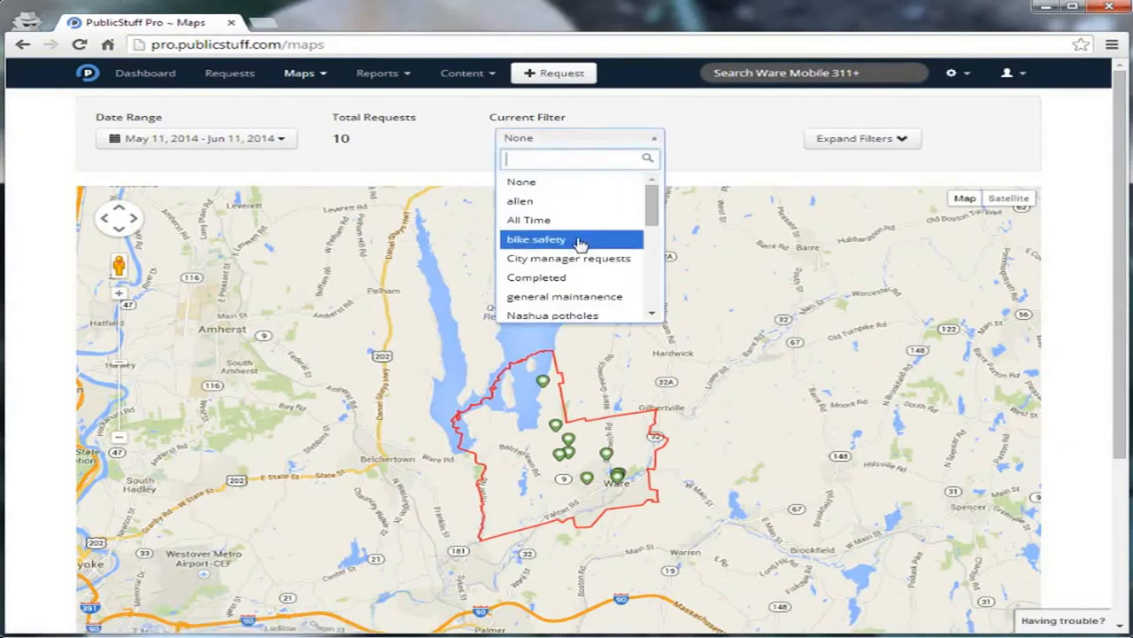
click(536, 239)
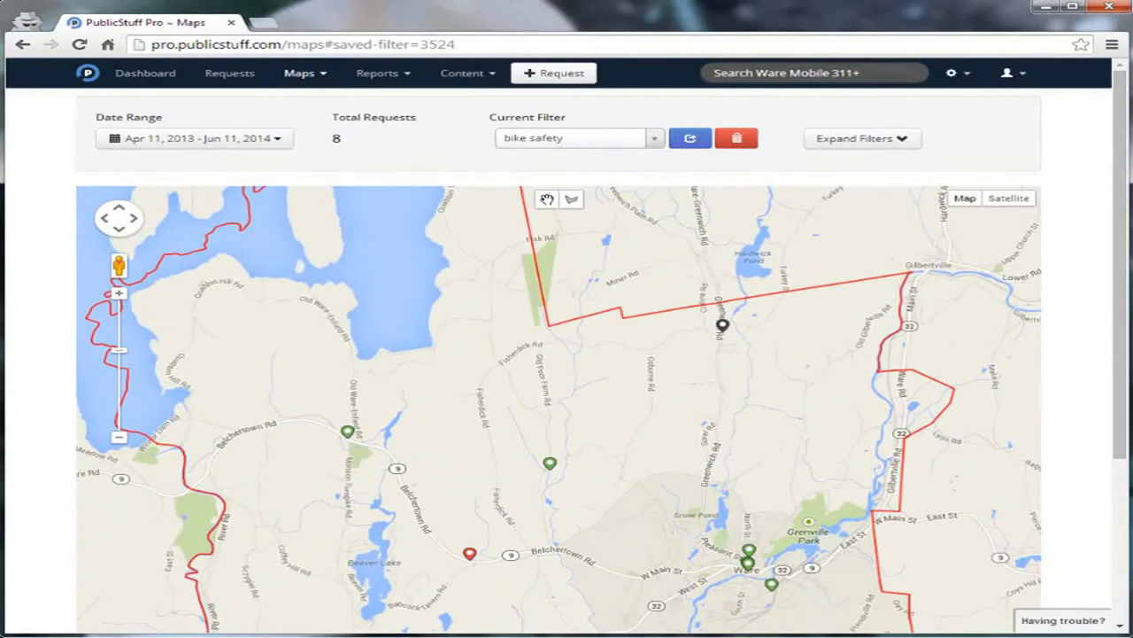
mouse_move(377, 73)
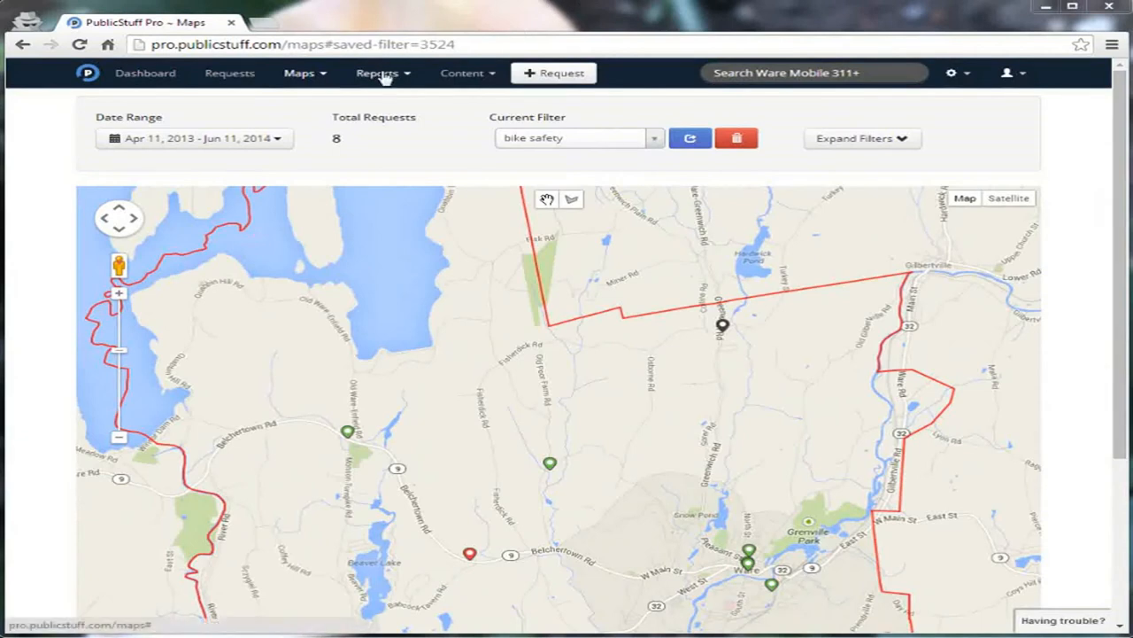
- Review the Overview Usage report's city stats, charts, and Department and Service Types tables
click(378, 72)
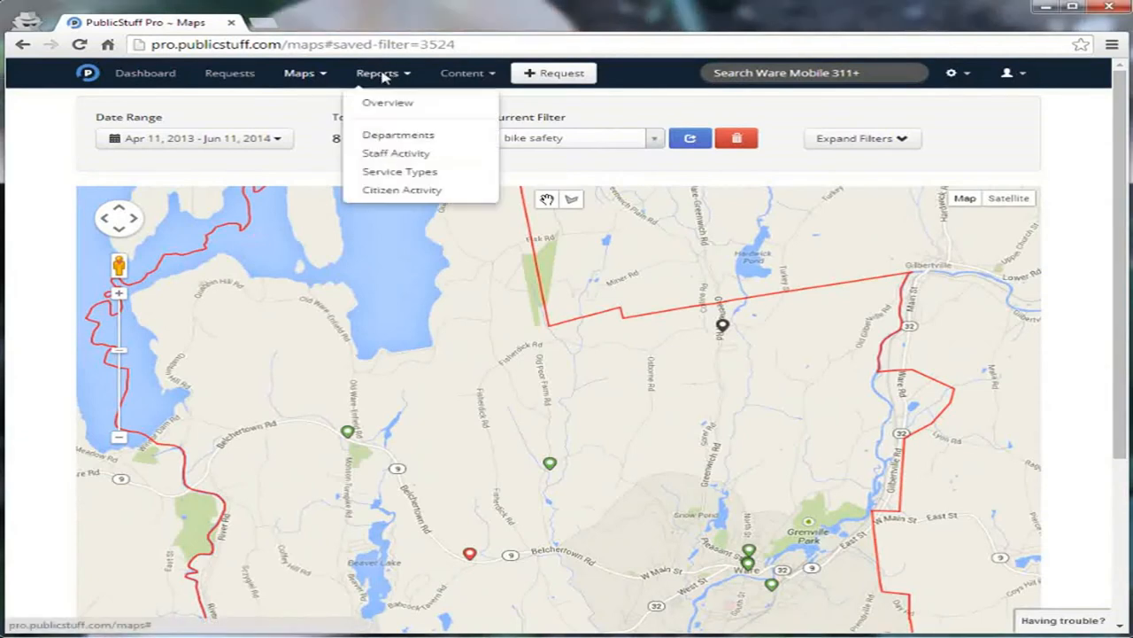
click(402, 190)
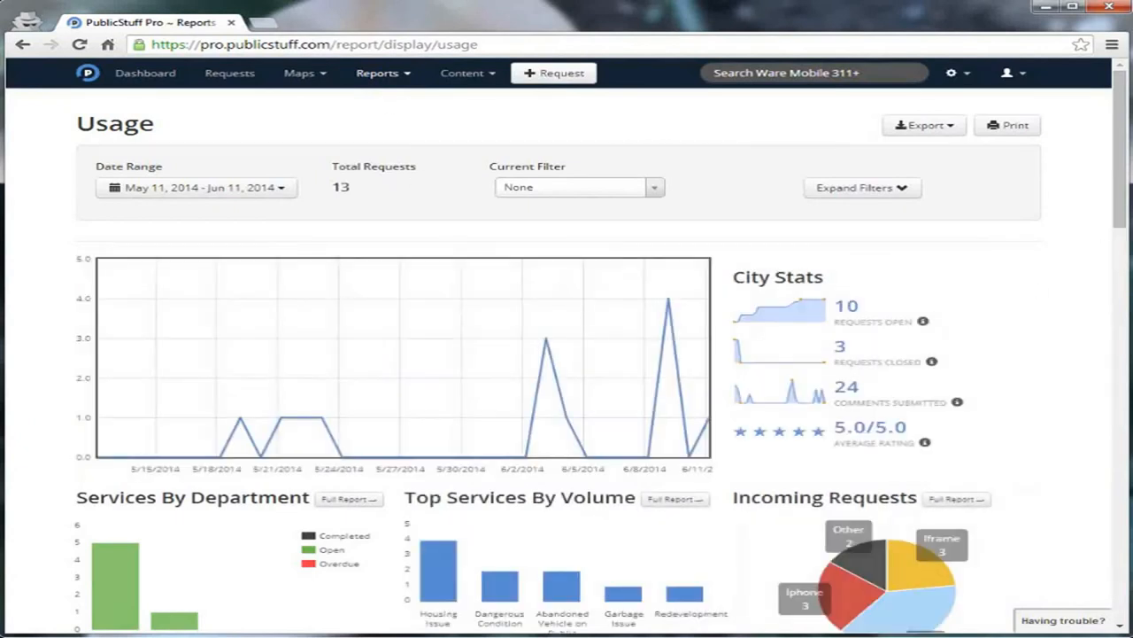
scroll(down, 3)
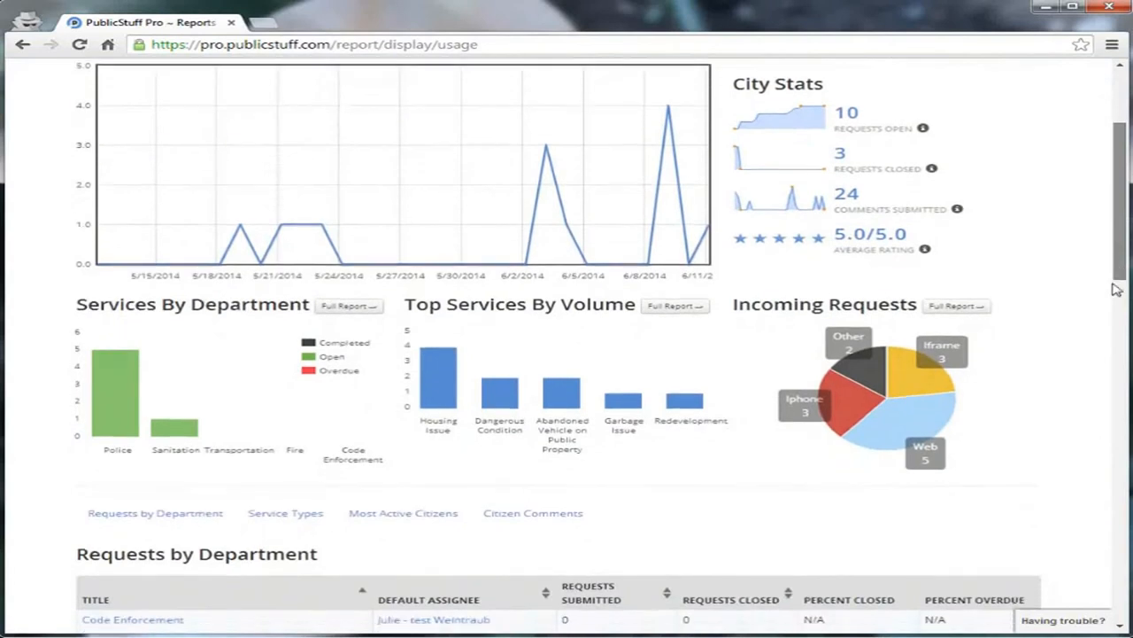
scroll(down, 3)
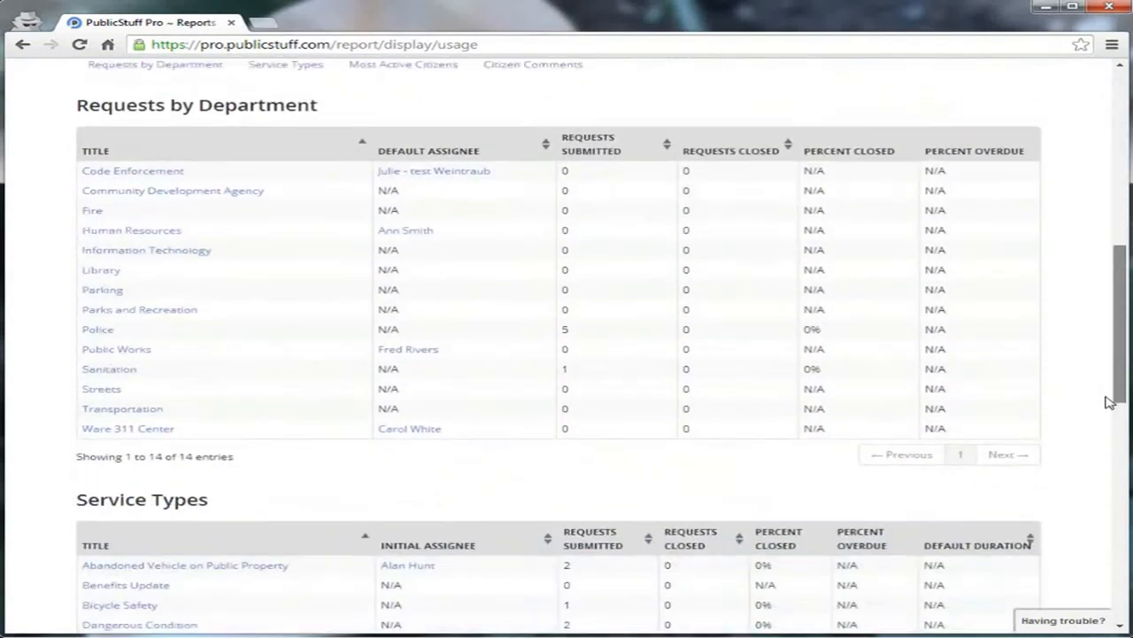
scroll(down, 3)
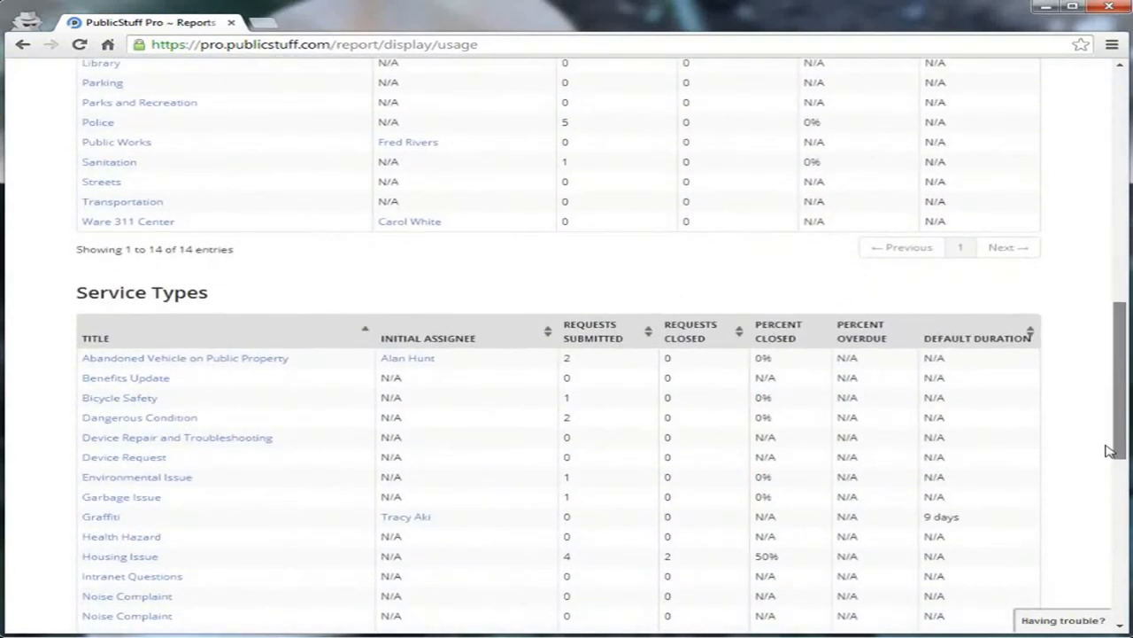